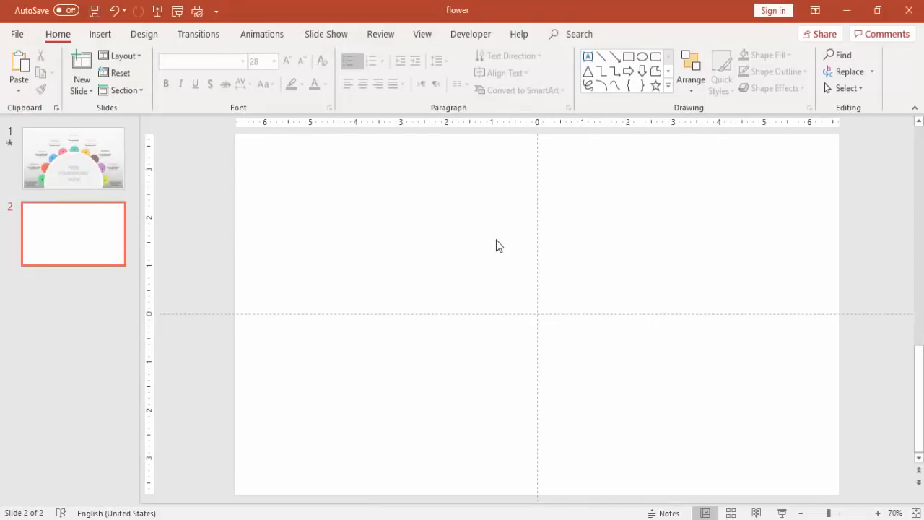
Give slide 2 a grey gradient background fill and browse the preset gradients.
{"action": "right_click", "coordinate": [500, 246]}
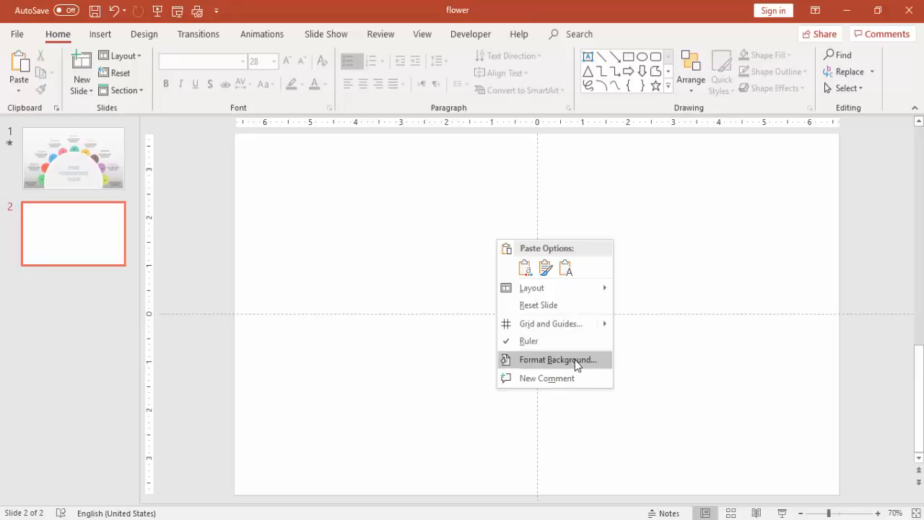
{"action": "left_click", "coordinate": [557, 358]}
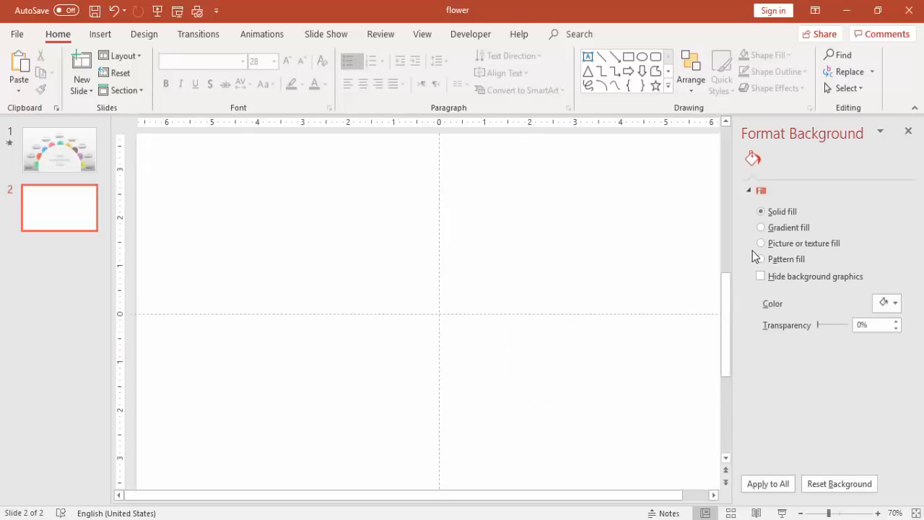
{"action": "left_click", "coordinate": [760, 227]}
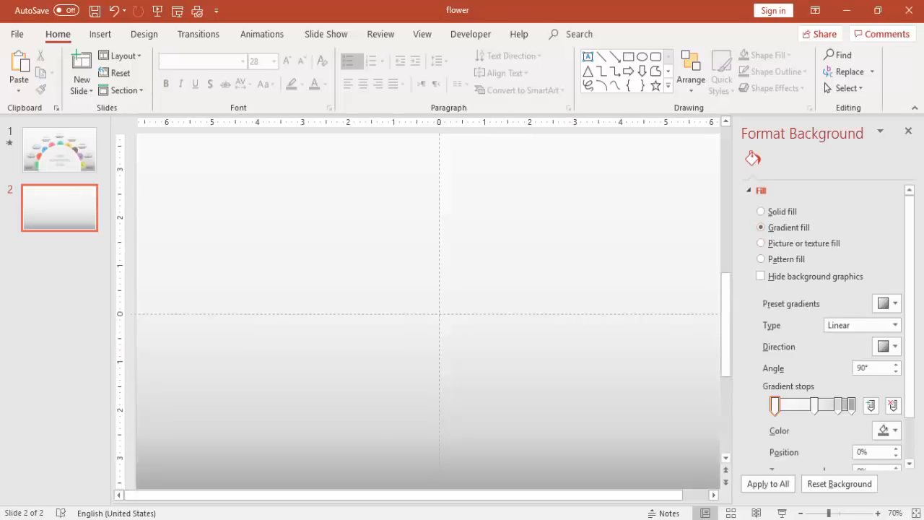
{"action": "left_click", "coordinate": [886, 302]}
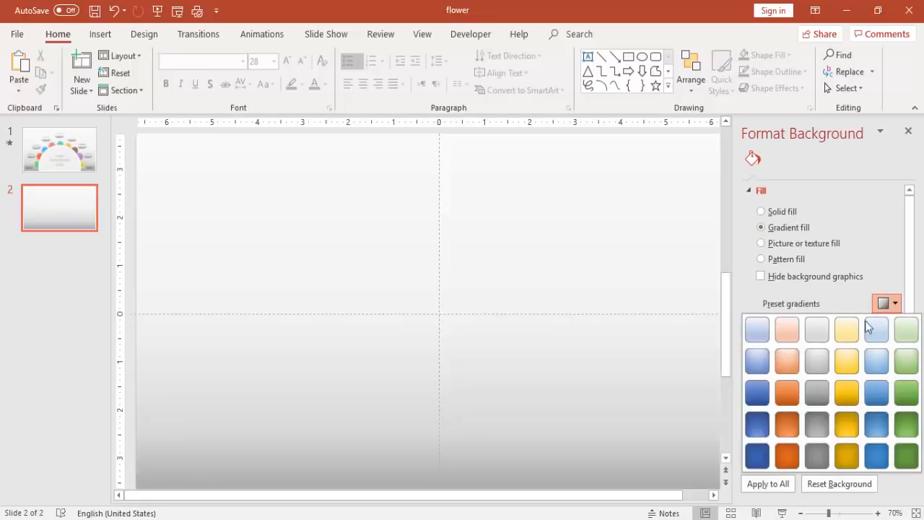
{"action": "mouse_move", "coordinate": [534, 304]}
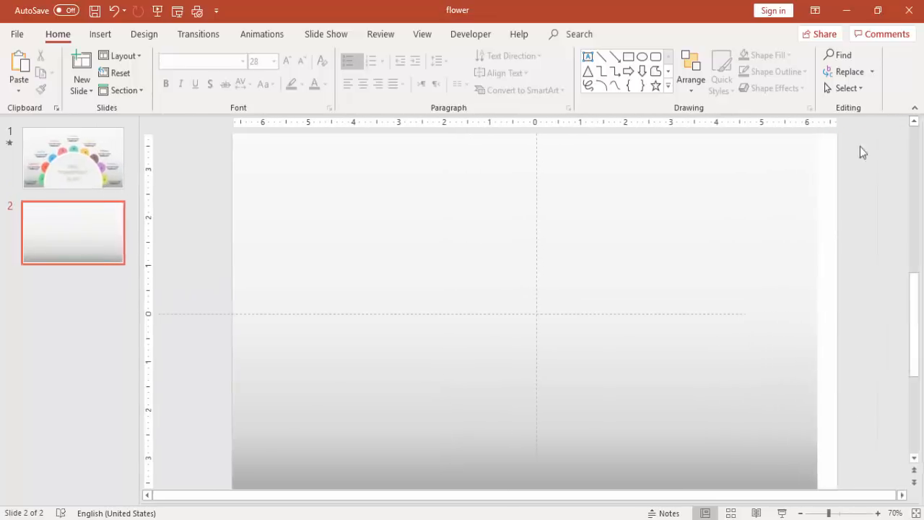
Draw an oval, size it to 8 inches, and centre it on slide 2.
{"action": "left_click", "coordinate": [100, 34]}
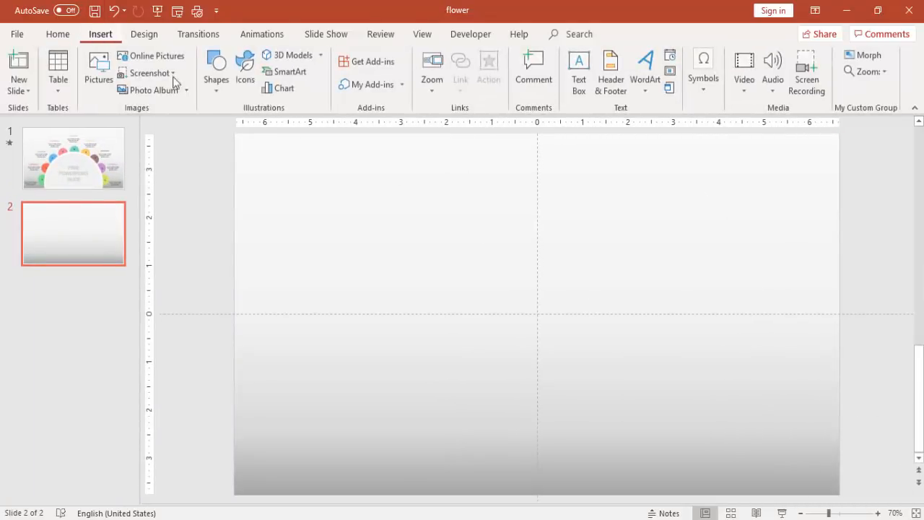
{"action": "left_click", "coordinate": [216, 72]}
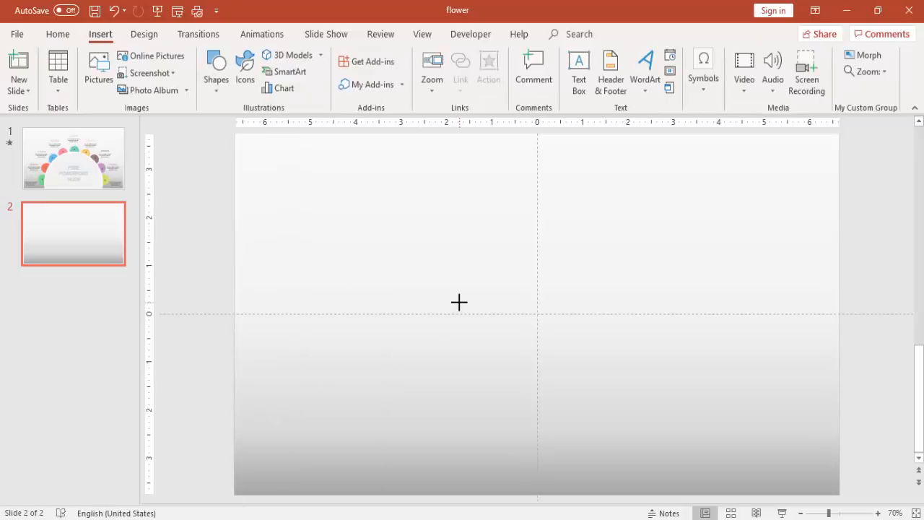
{"action": "left_click_drag", "start_coordinate": [458, 302], "coordinate": [505, 348]}
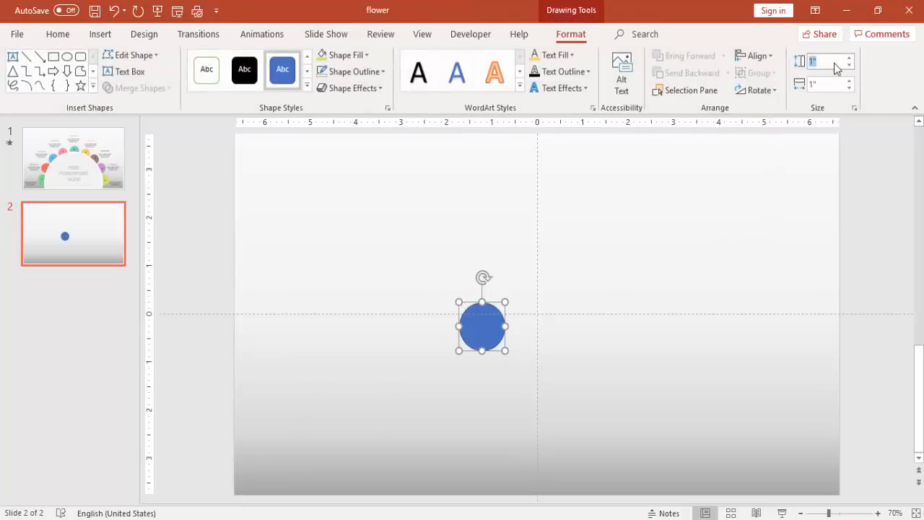
{"action": "type", "text": "8"}
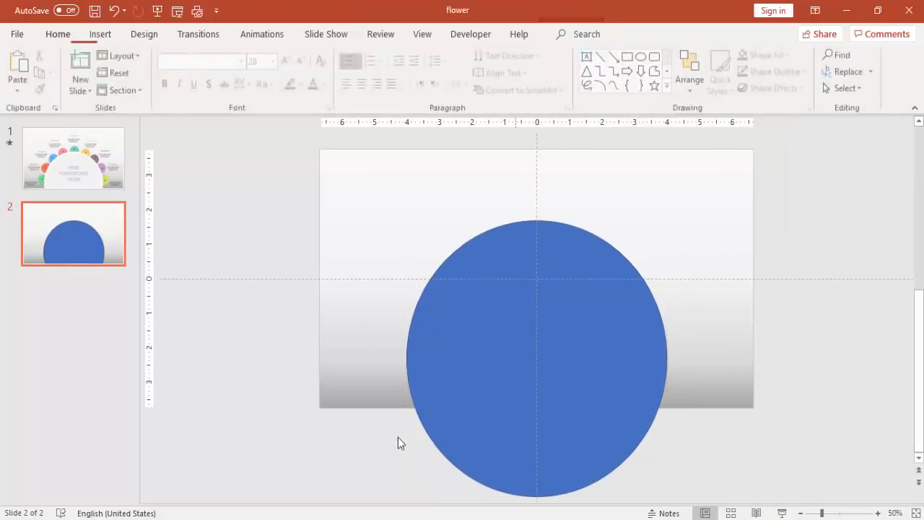
{"action": "left_click", "coordinate": [505, 354]}
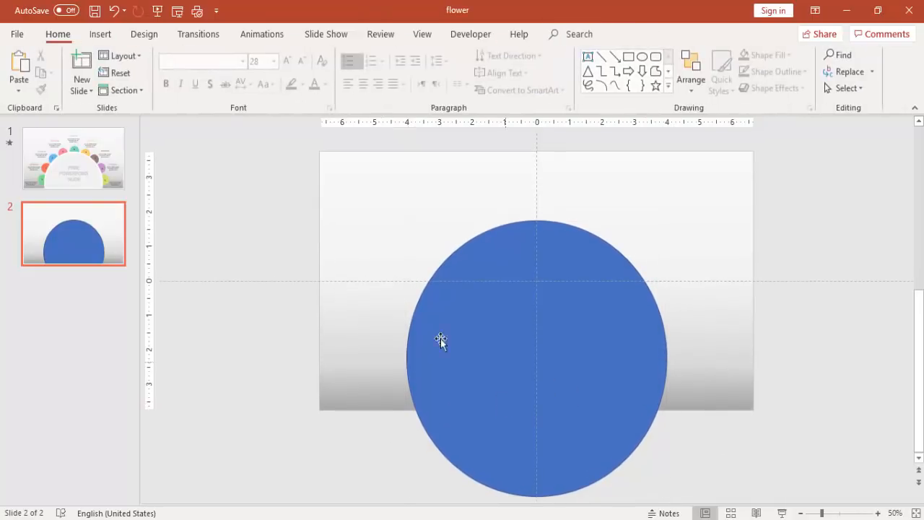
{"action": "left_click", "coordinate": [440, 341]}
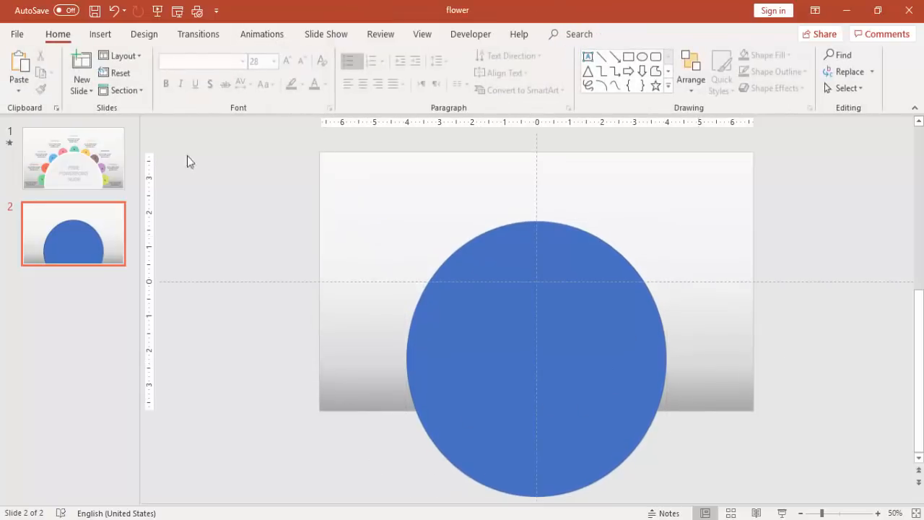
Subtract a rectangle from the circle's bottom overhang to leave a flat-bottomed dome.
{"action": "left_click", "coordinate": [100, 33]}
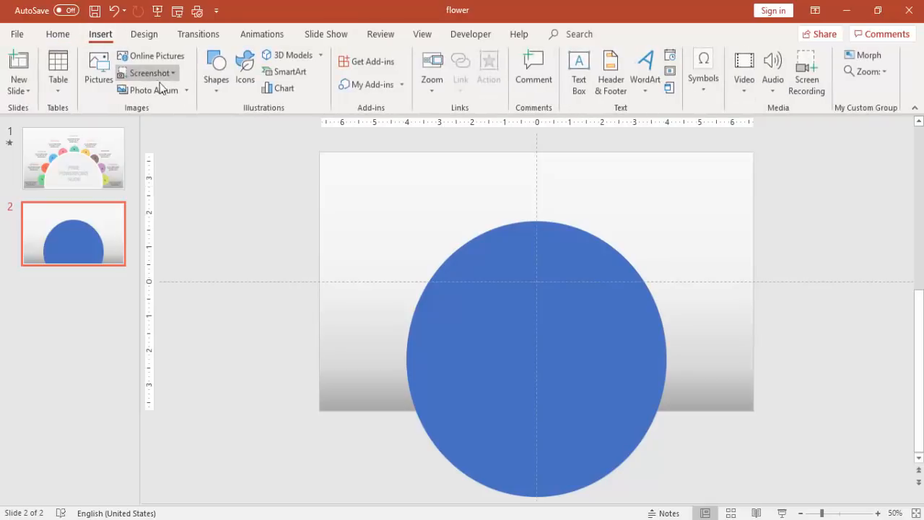
{"action": "left_click", "coordinate": [216, 68]}
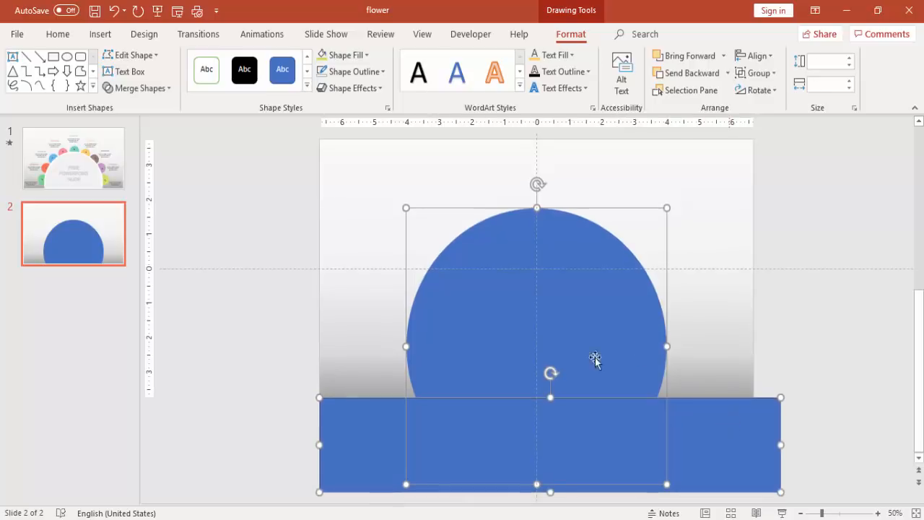
{"action": "left_click", "coordinate": [137, 87]}
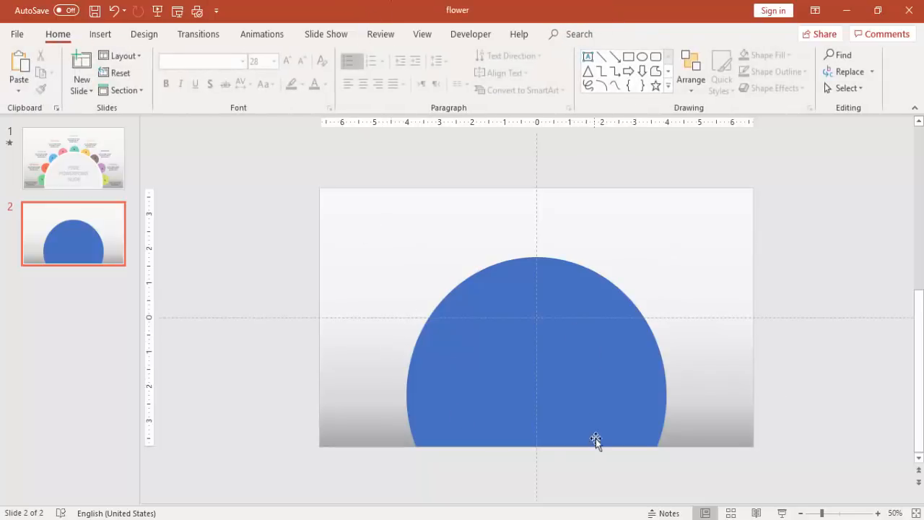
{"action": "left_click", "coordinate": [595, 439]}
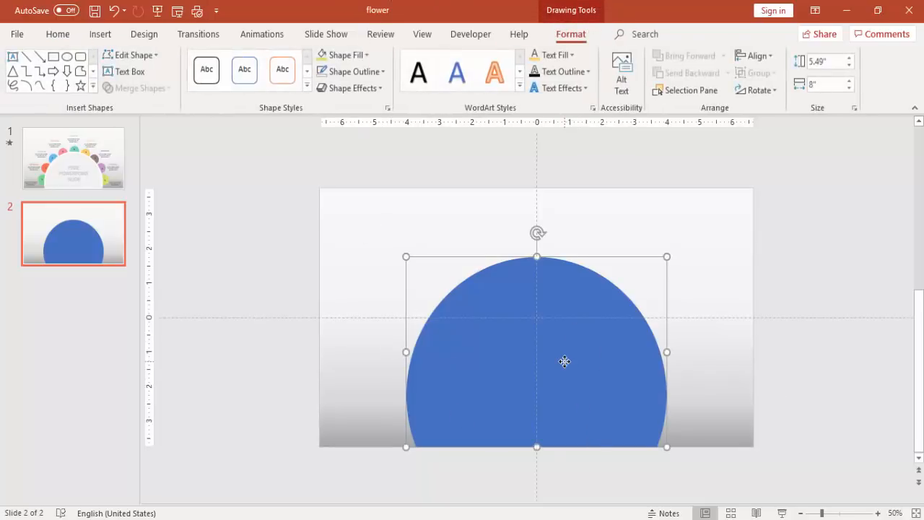
Fill the dome with white so it blends into the background.
{"action": "right_click", "coordinate": [564, 361]}
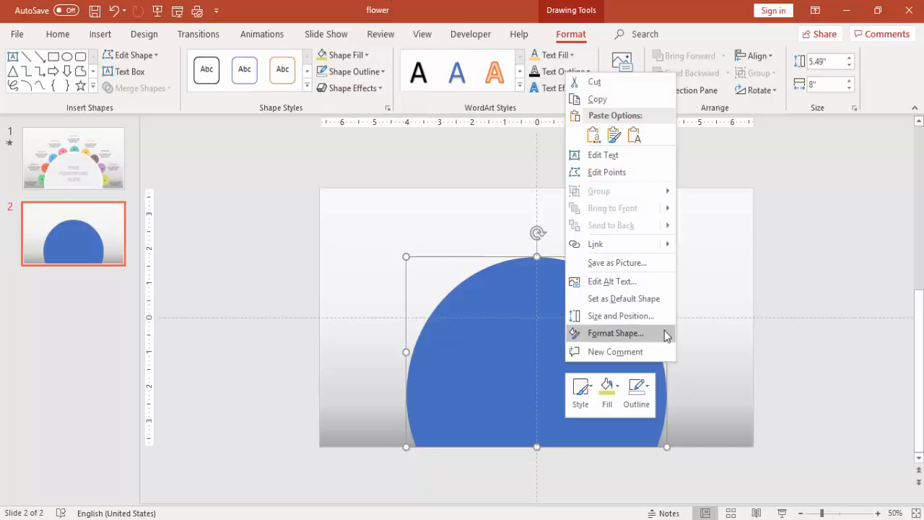
{"action": "left_click", "coordinate": [614, 333]}
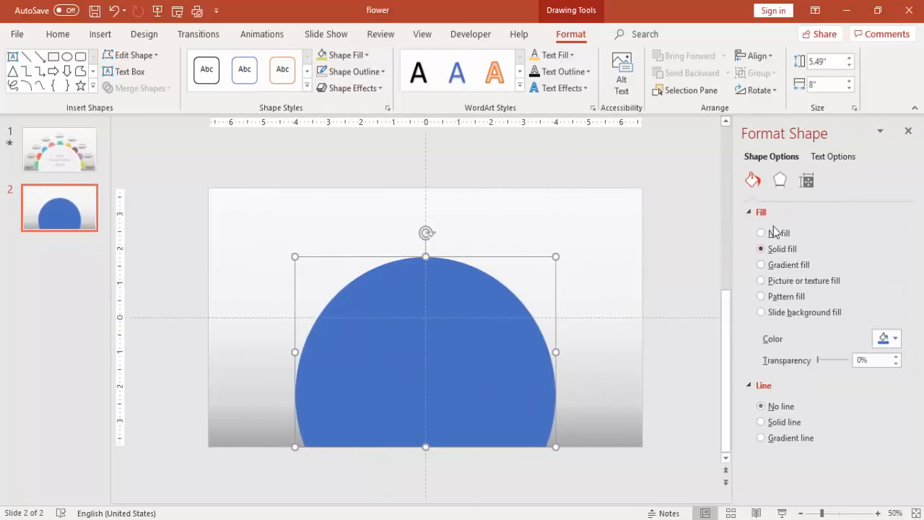
{"action": "left_click", "coordinate": [895, 338]}
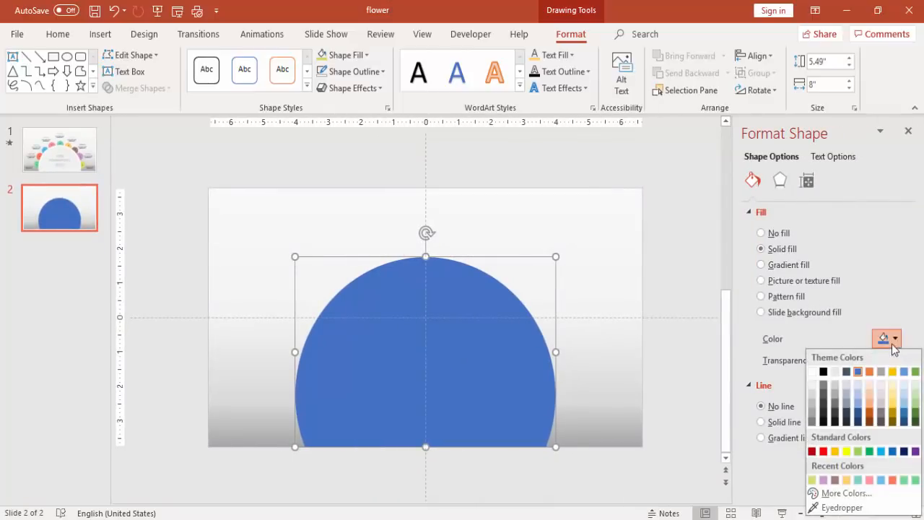
{"action": "left_click", "coordinate": [822, 371]}
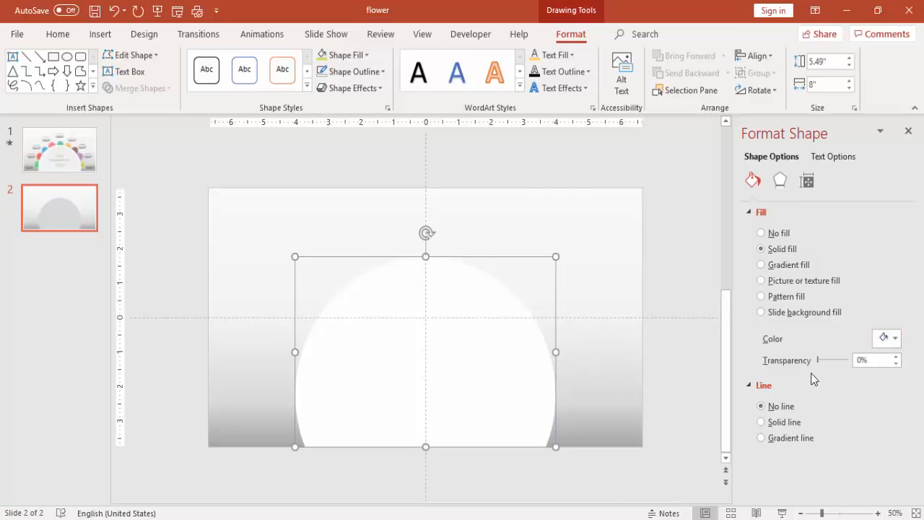
{"action": "left_click", "coordinate": [894, 337]}
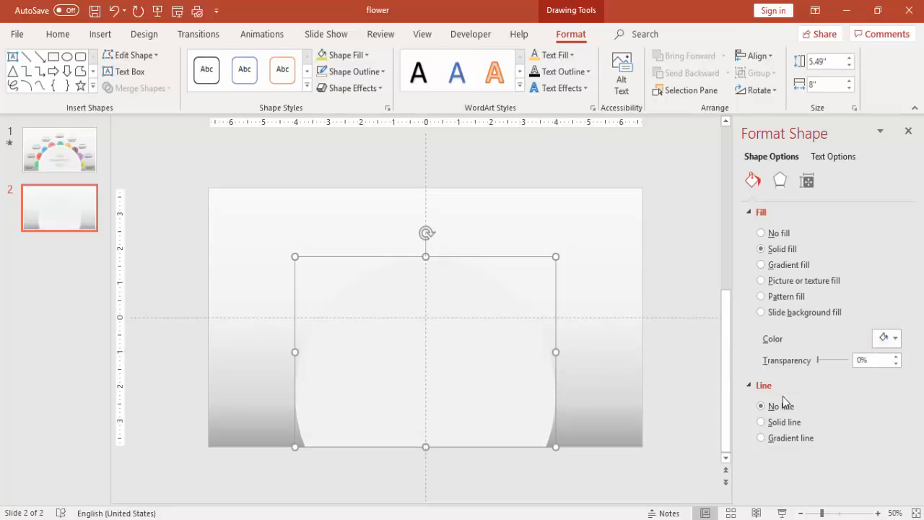
Give the dome a solid white outline 12.5 pt wide.
{"action": "left_click", "coordinate": [760, 421]}
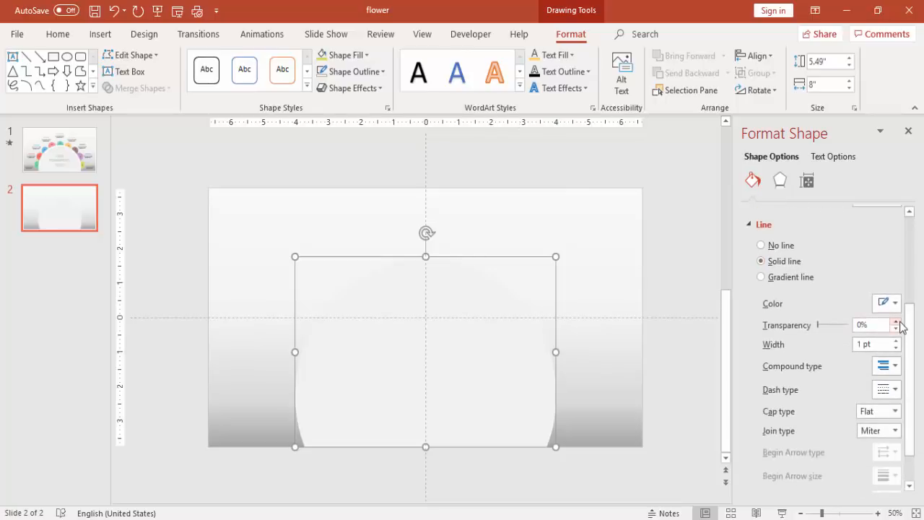
{"action": "left_click", "coordinate": [898, 340]}
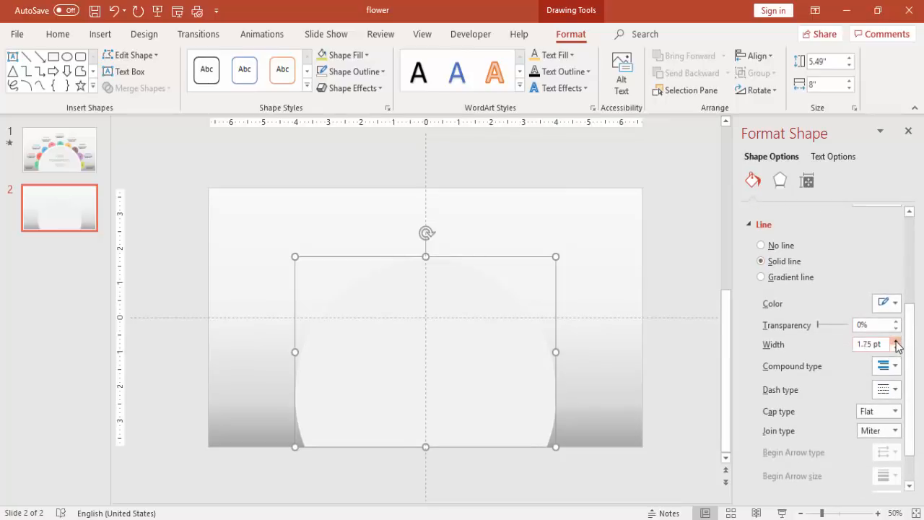
{"action": "left_click", "coordinate": [897, 340]}
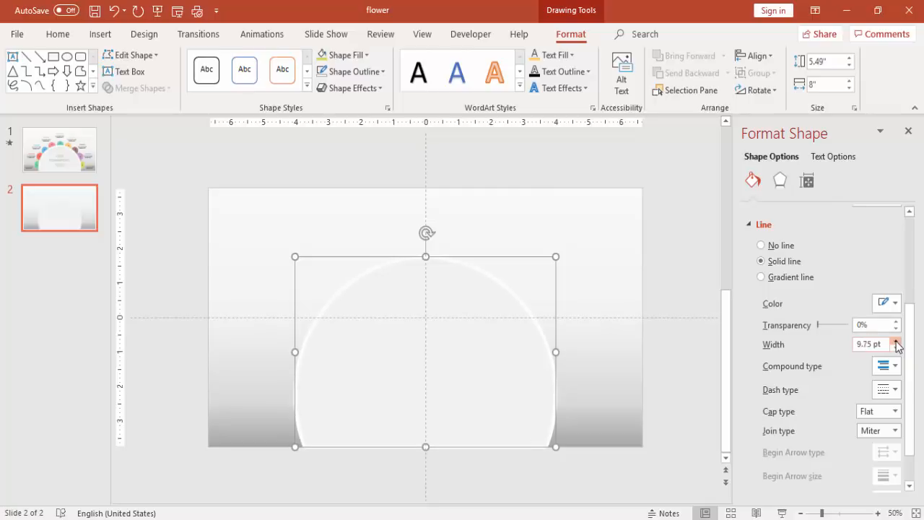
{"action": "left_click", "coordinate": [896, 340]}
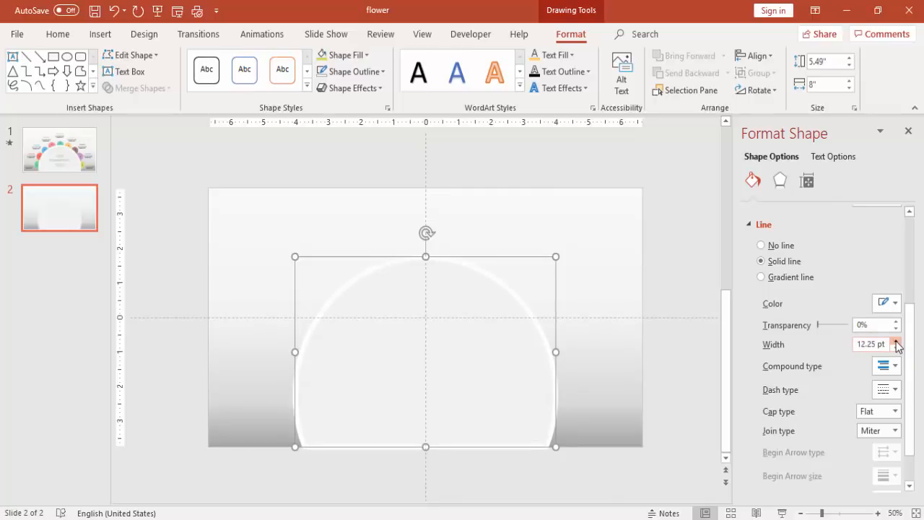
{"action": "left_click", "coordinate": [897, 340]}
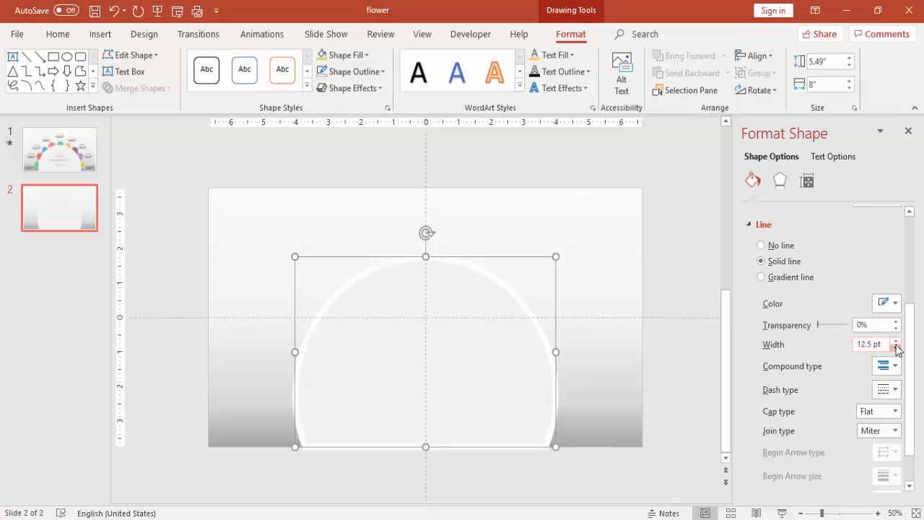
{"action": "left_click", "coordinate": [896, 347]}
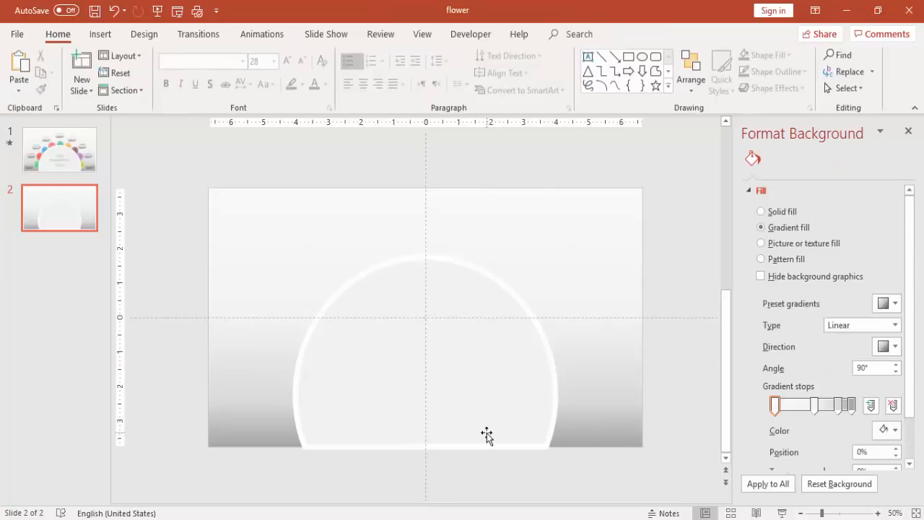
Select the arch and show the Insert commands.
{"action": "left_click", "coordinate": [425, 353]}
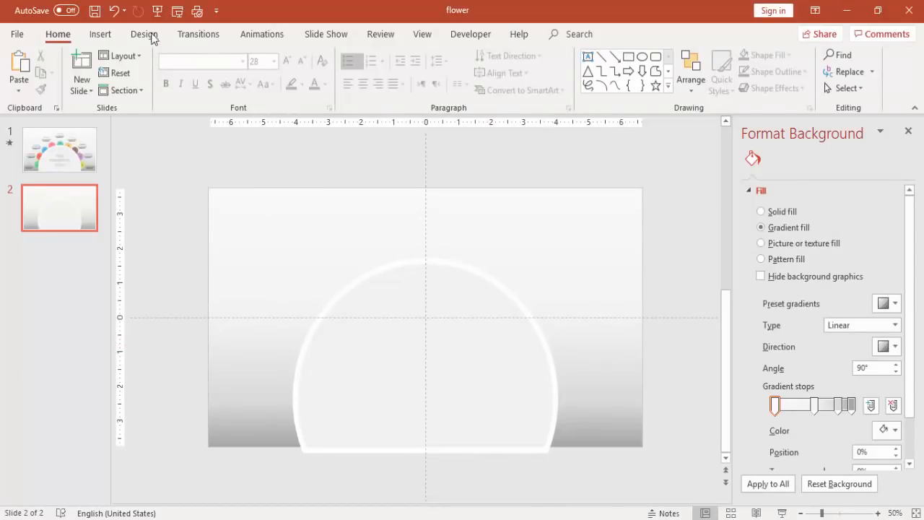
{"action": "left_click", "coordinate": [100, 34]}
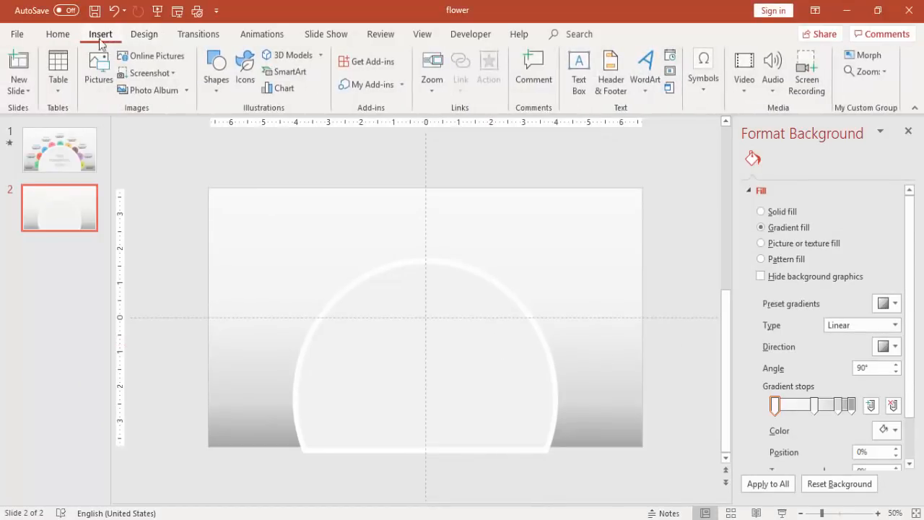
{"action": "mouse_move", "coordinate": [279, 88]}
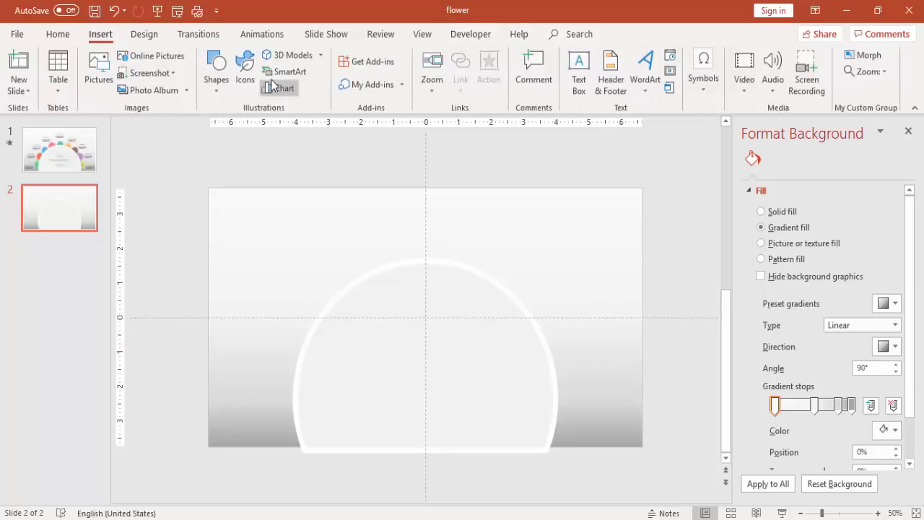
Set the small blue circle's size and outline at the arch's lower left.
{"action": "left_click", "coordinate": [216, 68]}
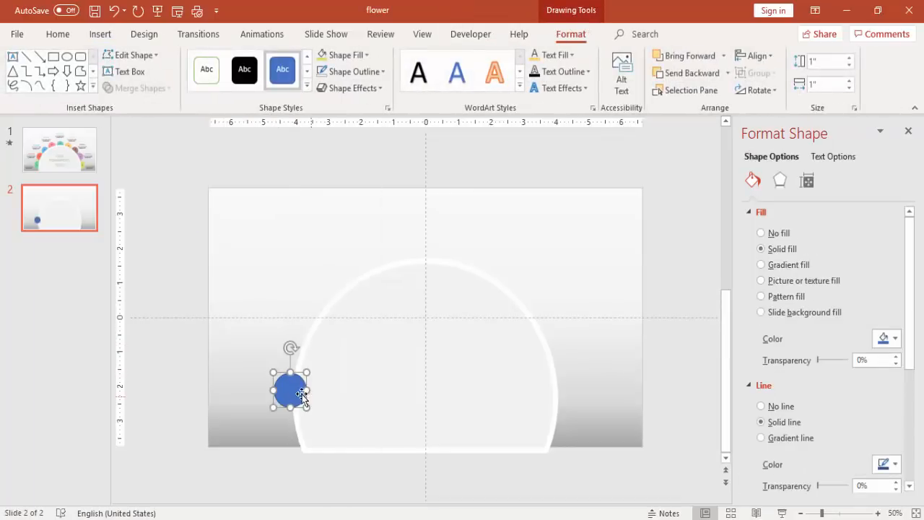
{"action": "left_click", "coordinate": [826, 61]}
{"action": "type", "text": ".25"}
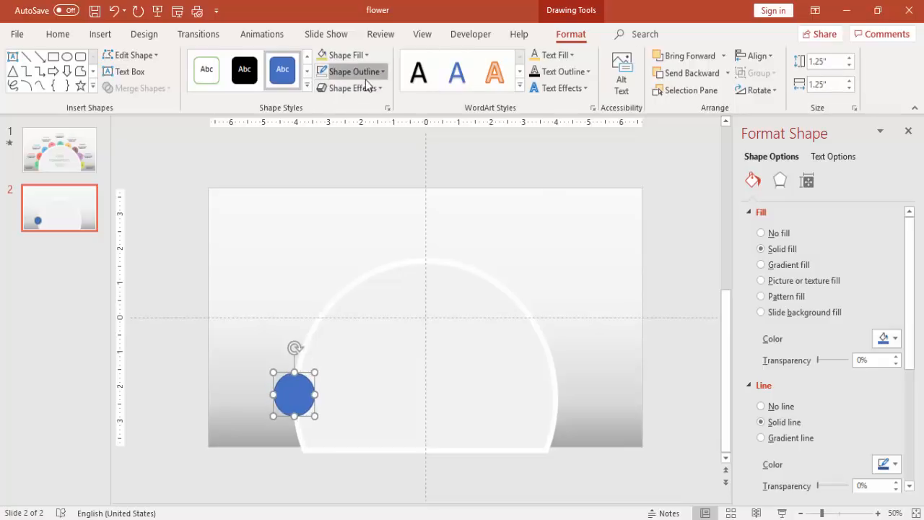
{"action": "left_click", "coordinate": [760, 406]}
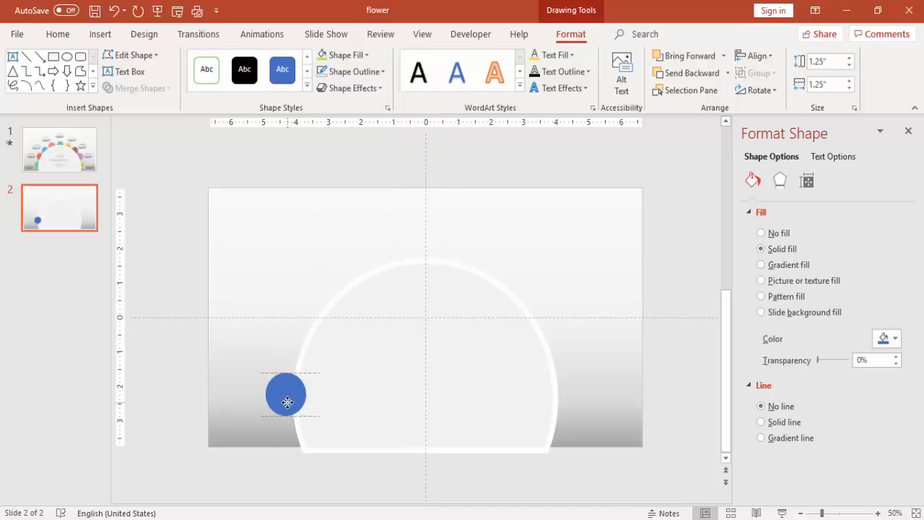
{"action": "left_click", "coordinate": [288, 394]}
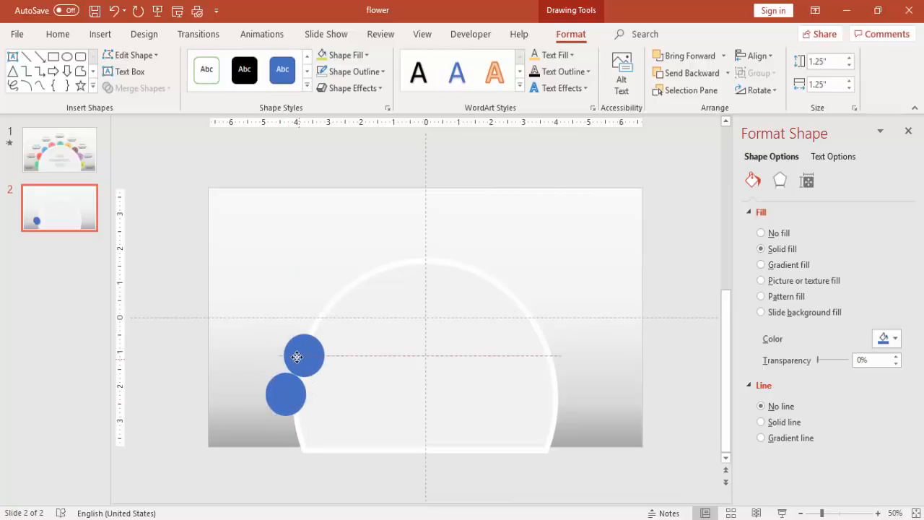
Copy the circle to the arch's lower right and align the first pair.
{"action": "left_click_drag", "start_coordinate": [303, 355], "coordinate": [294, 345]}
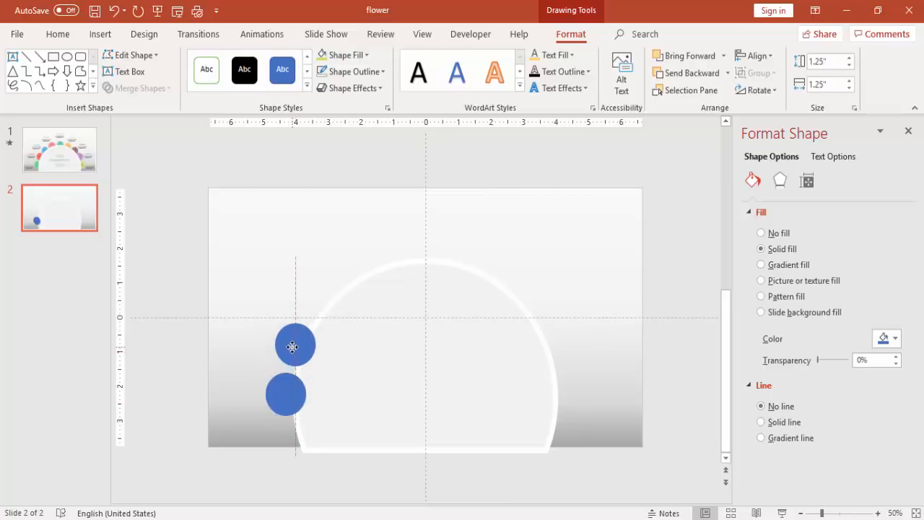
{"action": "left_click_drag", "start_coordinate": [295, 345], "coordinate": [562, 407]}
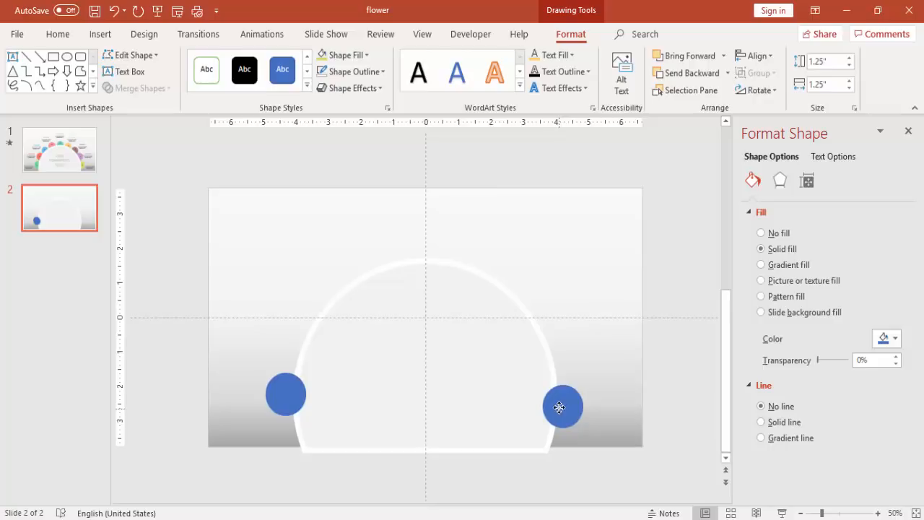
{"action": "left_click_drag", "start_coordinate": [560, 406], "coordinate": [557, 394]}
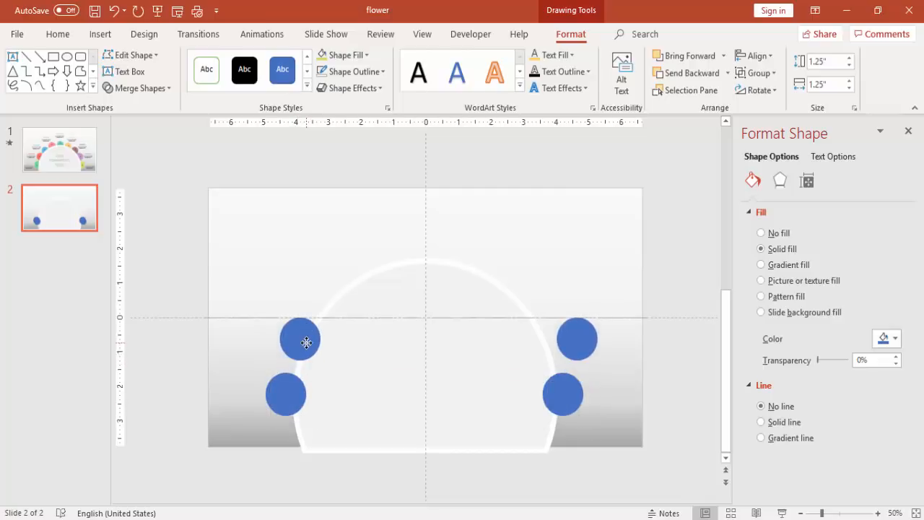
{"action": "left_click", "coordinate": [577, 339]}
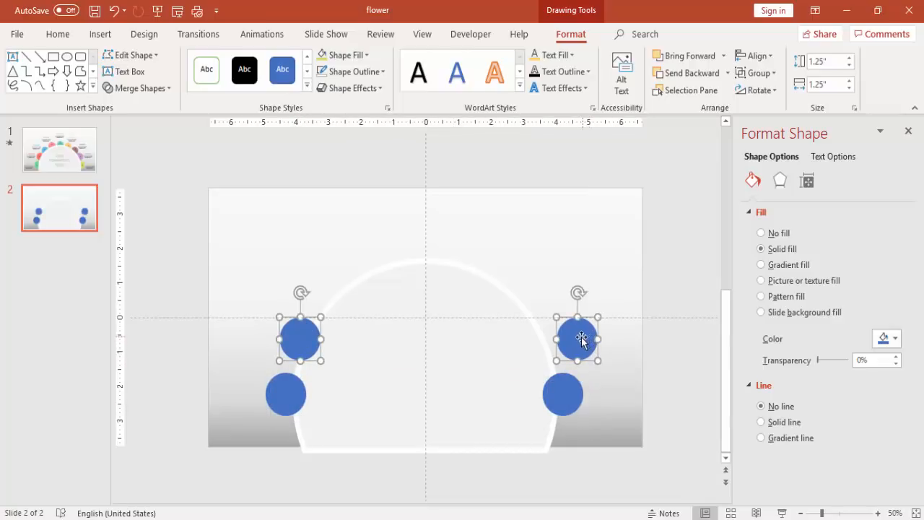
{"action": "left_click", "coordinate": [576, 339]}
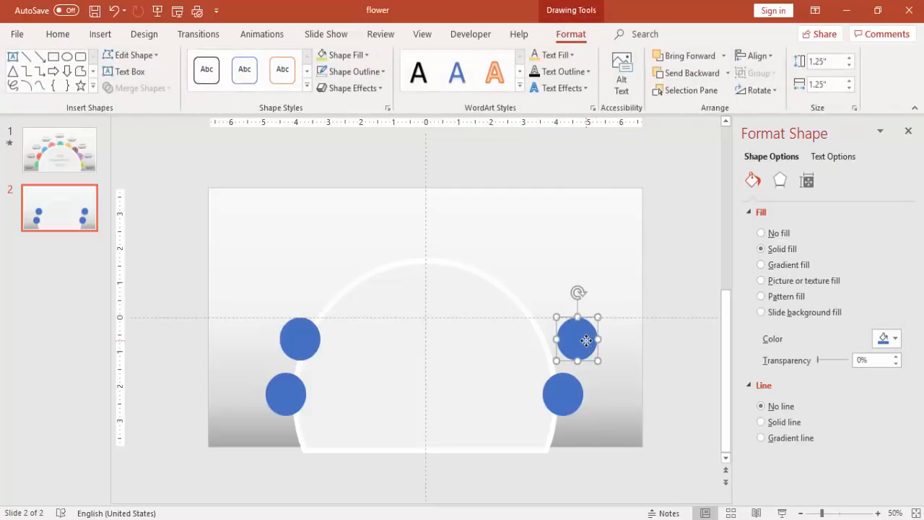
{"action": "left_click_drag", "start_coordinate": [586, 341], "coordinate": [543, 339]}
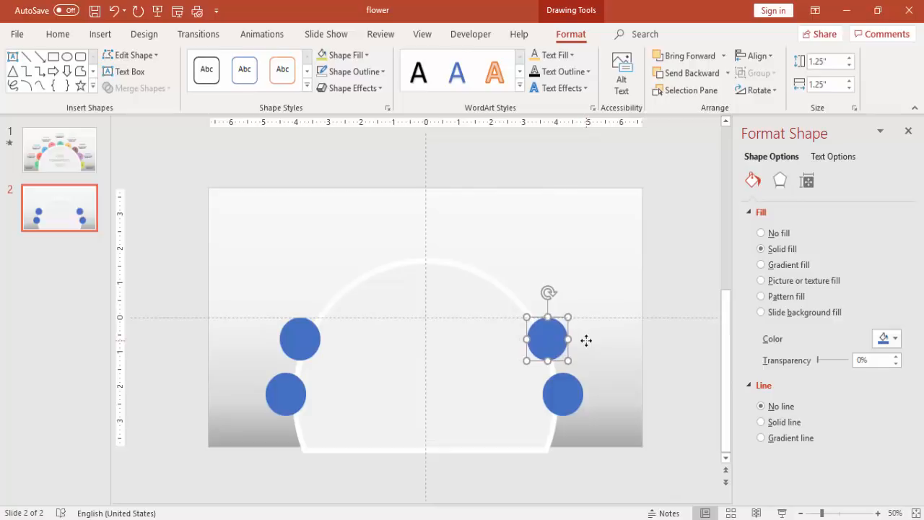
{"action": "left_click", "coordinate": [300, 339]}
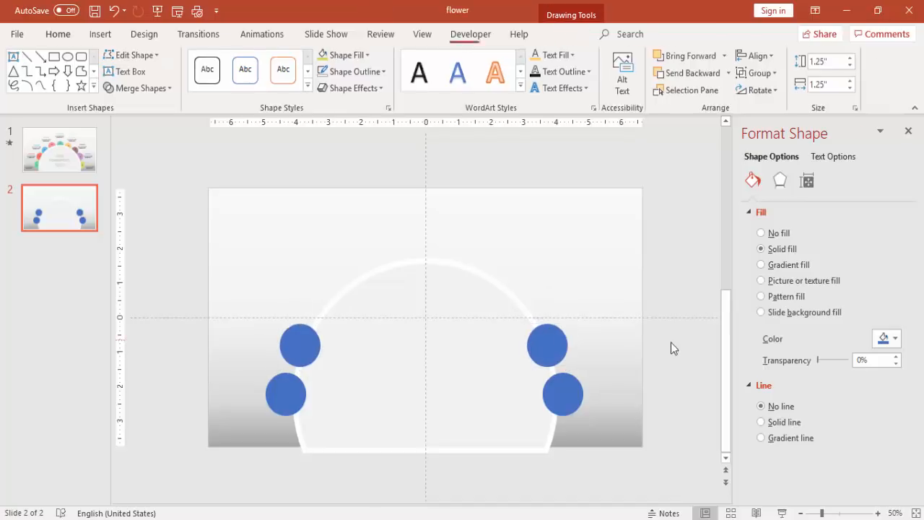
{"action": "left_click", "coordinate": [547, 345]}
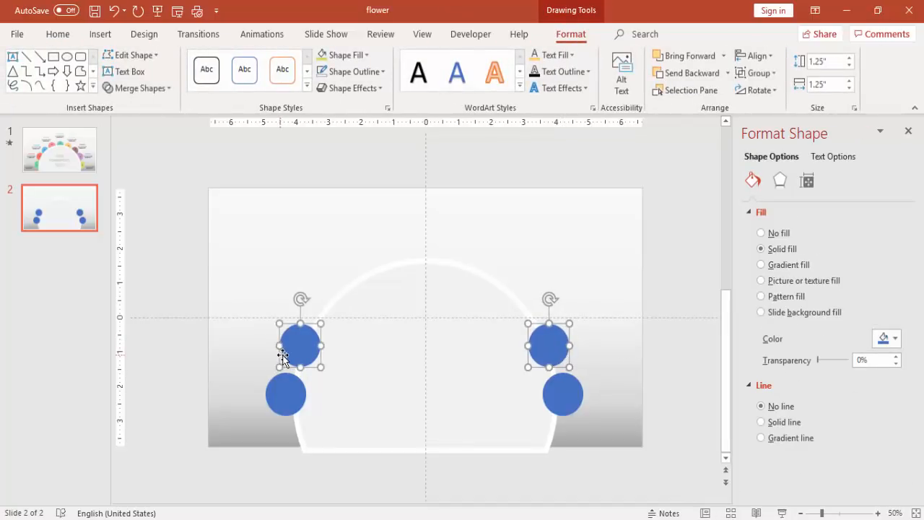
Duplicate a second pair of circles higher up the arch.
{"action": "left_click_drag", "start_coordinate": [299, 346], "coordinate": [323, 316]}
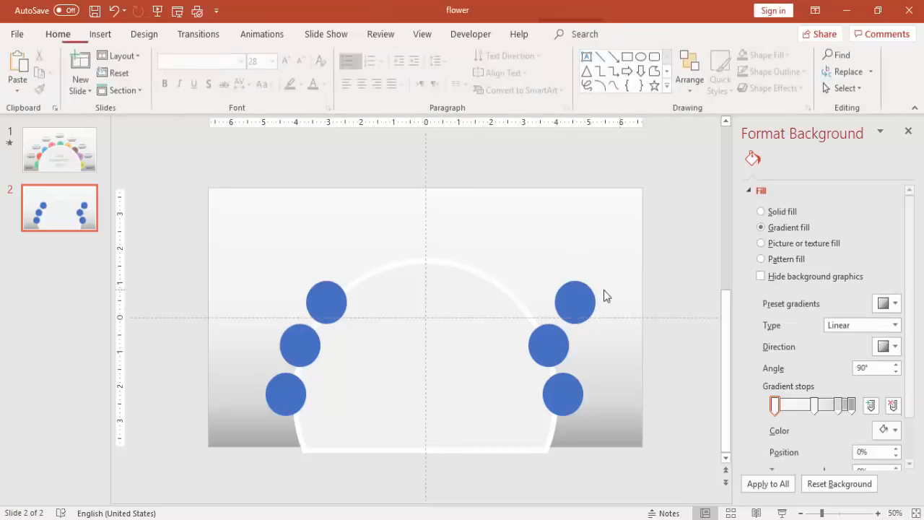
{"action": "left_click", "coordinate": [574, 302]}
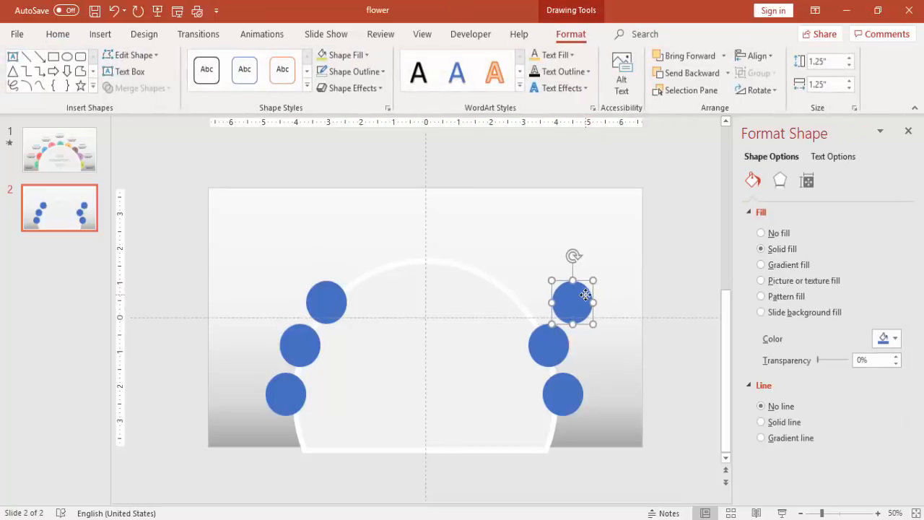
{"action": "left_click_drag", "start_coordinate": [572, 303], "coordinate": [529, 303]}
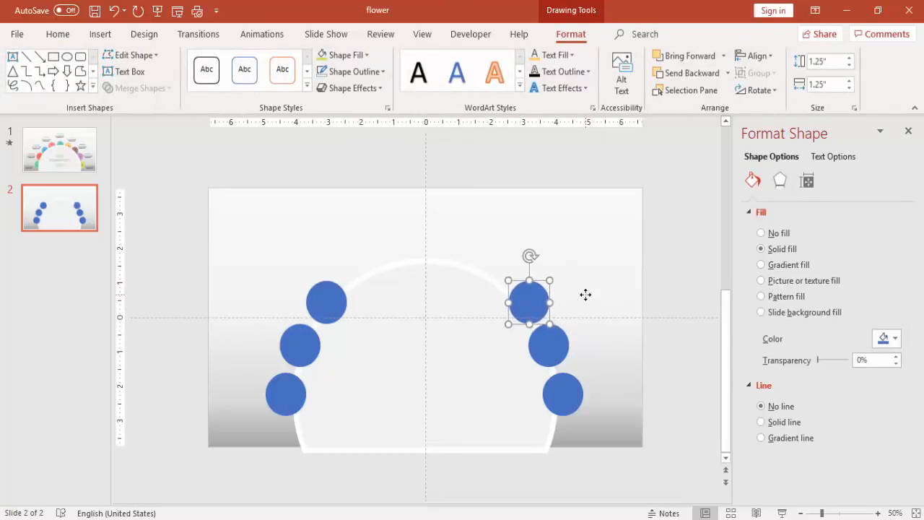
{"action": "mouse_move", "coordinate": [368, 370]}
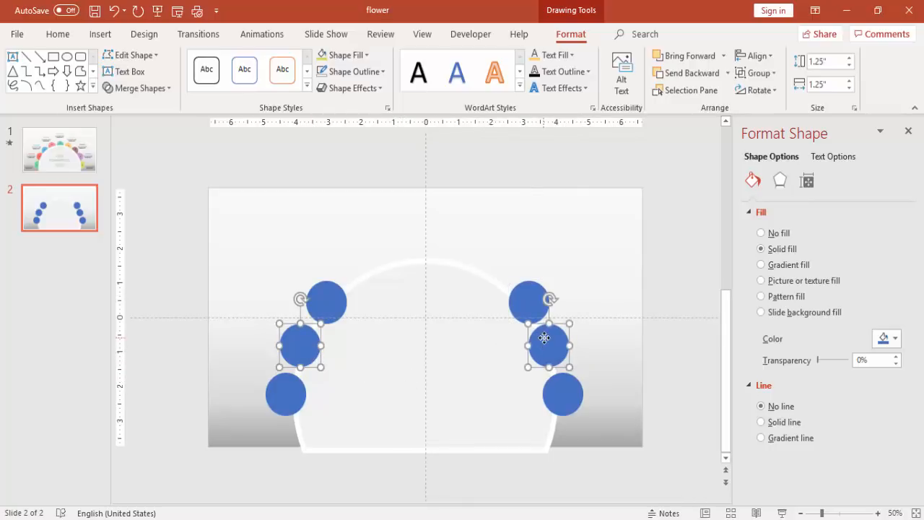
{"action": "left_click", "coordinate": [753, 55]}
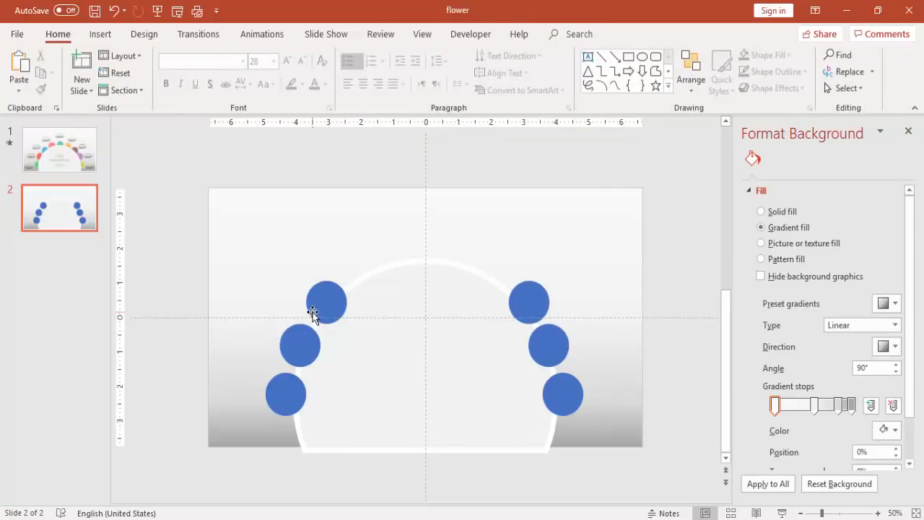
{"action": "mouse_move", "coordinate": [430, 300]}
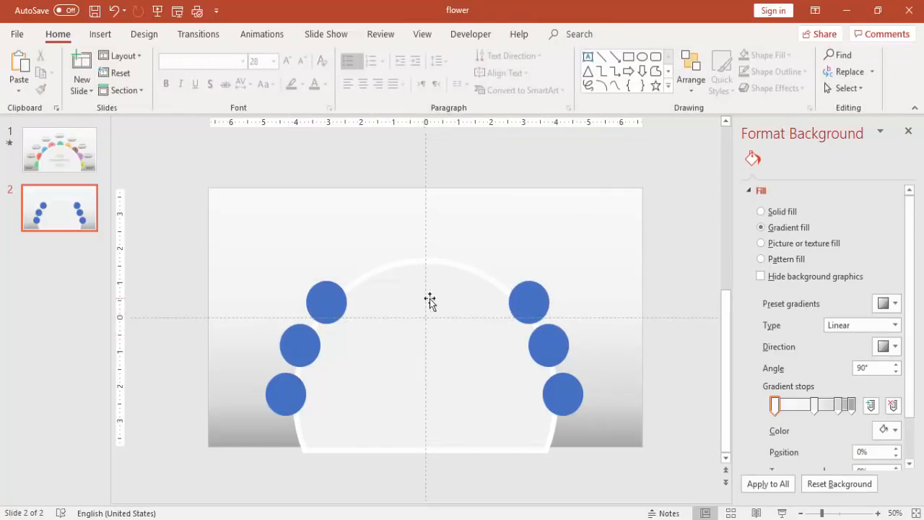
{"action": "mouse_move", "coordinate": [340, 296]}
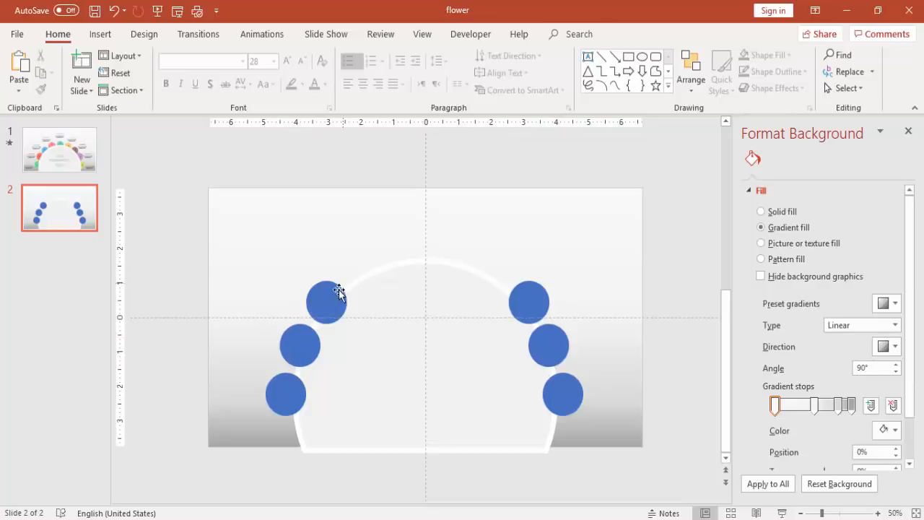
Add a fourth circle on each side and one at the arch's top centre.
{"action": "left_click", "coordinate": [326, 301]}
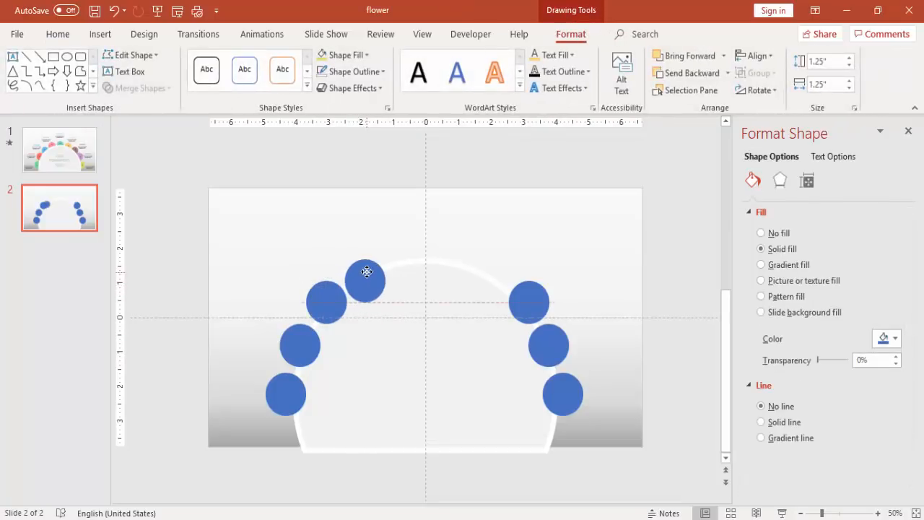
{"action": "left_click", "coordinate": [365, 272]}
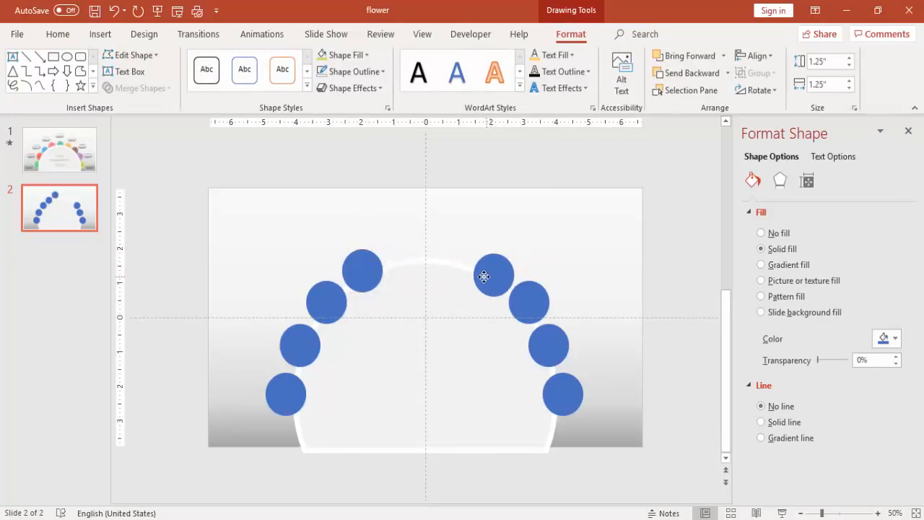
{"action": "left_click_drag", "start_coordinate": [494, 275], "coordinate": [488, 274]}
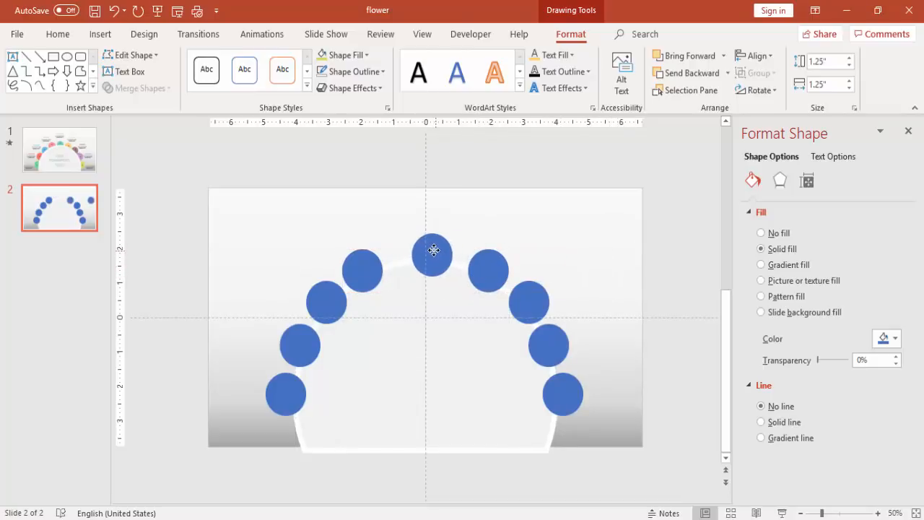
{"action": "left_click_drag", "start_coordinate": [433, 252], "coordinate": [424, 248]}
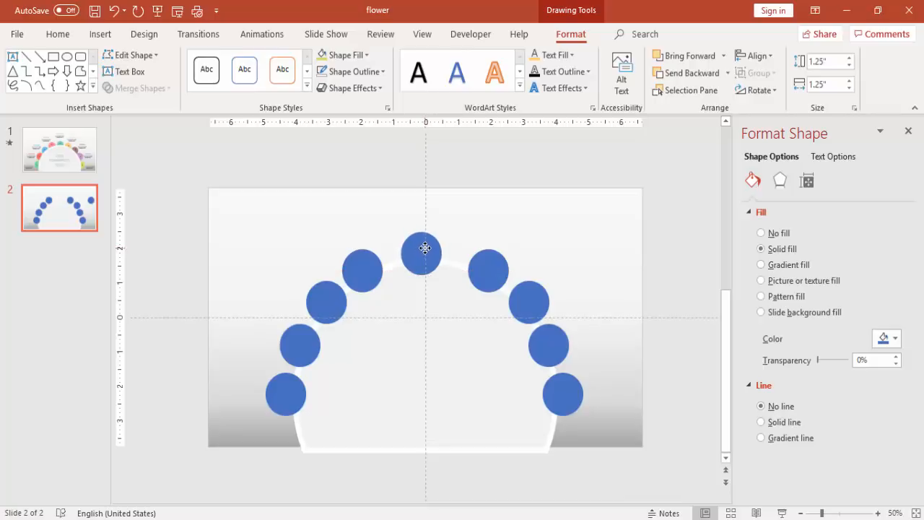
{"action": "left_click", "coordinate": [424, 249]}
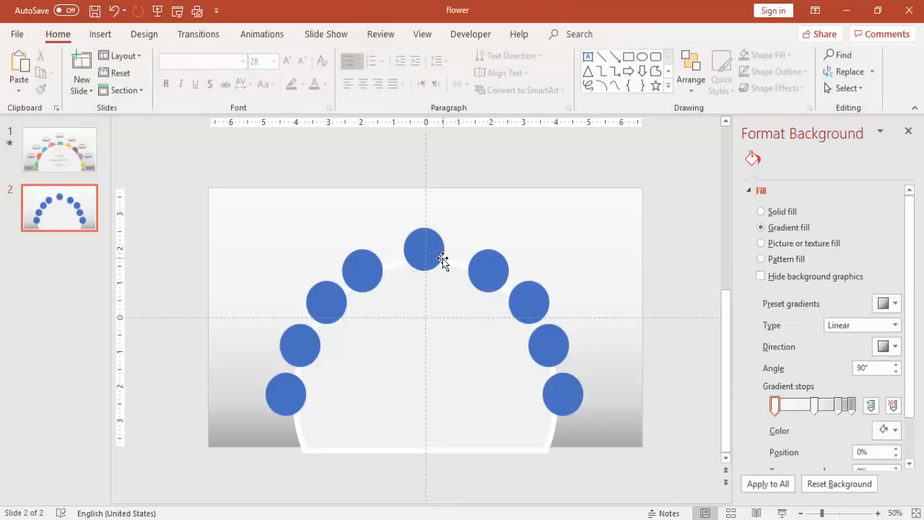
{"action": "mouse_move", "coordinate": [201, 121]}
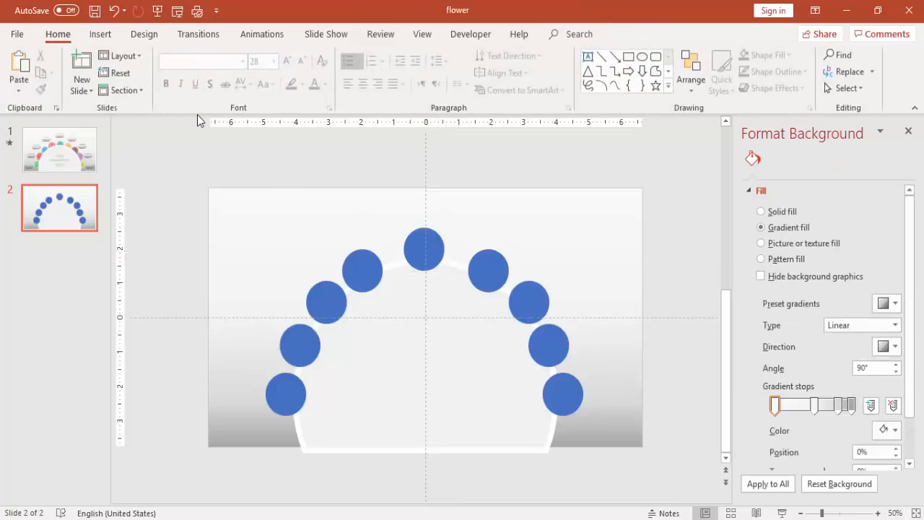
Nudge the side circles along the arch to even their spacing.
{"action": "left_click", "coordinate": [362, 270]}
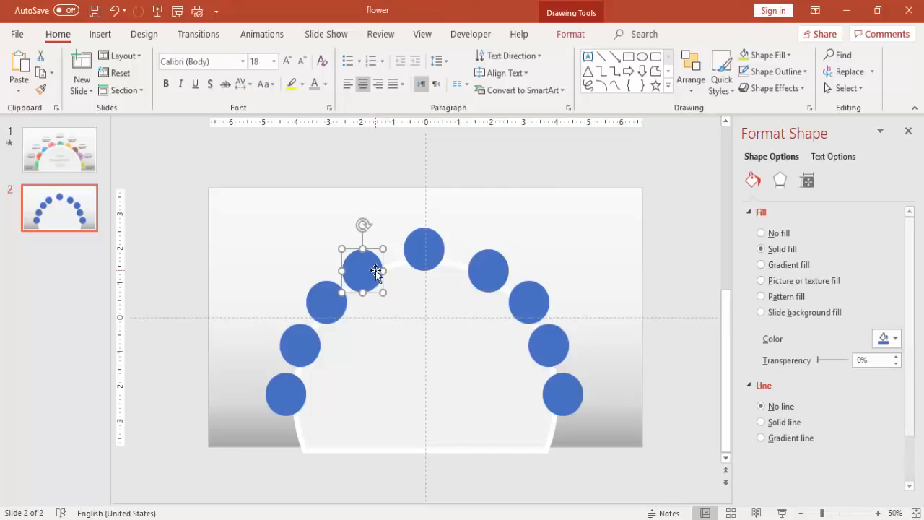
{"action": "left_click_drag", "start_coordinate": [363, 269], "coordinate": [372, 262]}
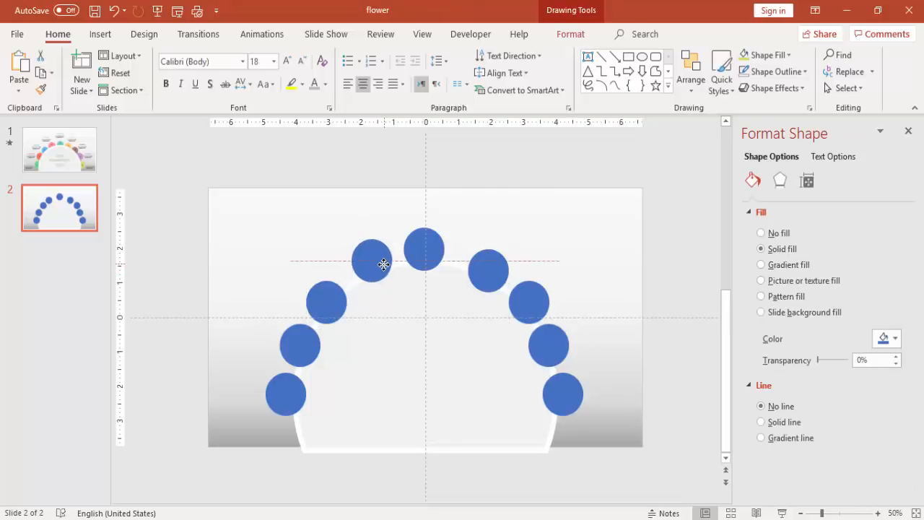
{"action": "left_click_drag", "start_coordinate": [372, 262], "coordinate": [337, 299]}
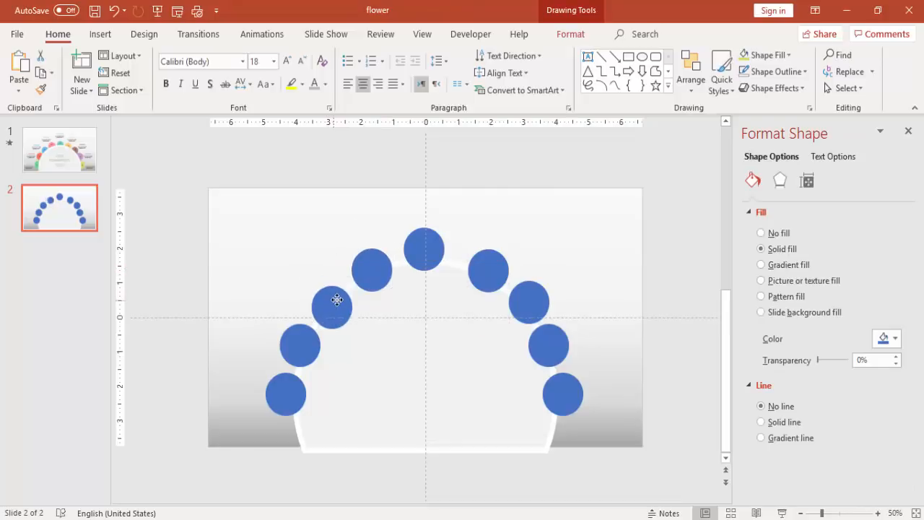
{"action": "left_click", "coordinate": [330, 300]}
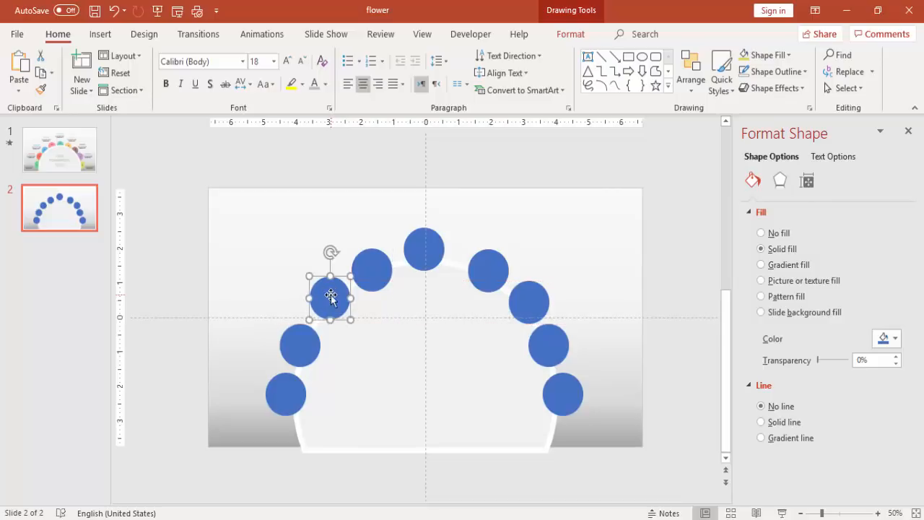
{"action": "left_click", "coordinate": [300, 345]}
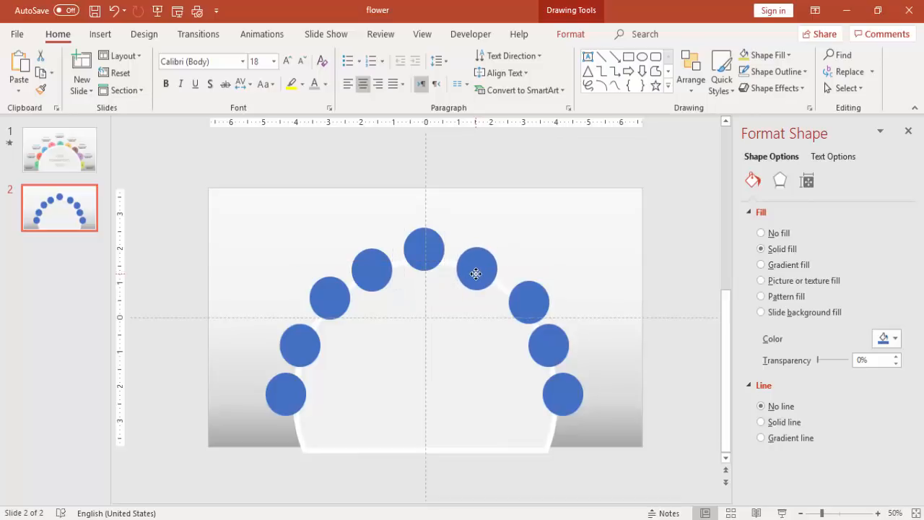
{"action": "left_click_drag", "start_coordinate": [476, 273], "coordinate": [549, 353]}
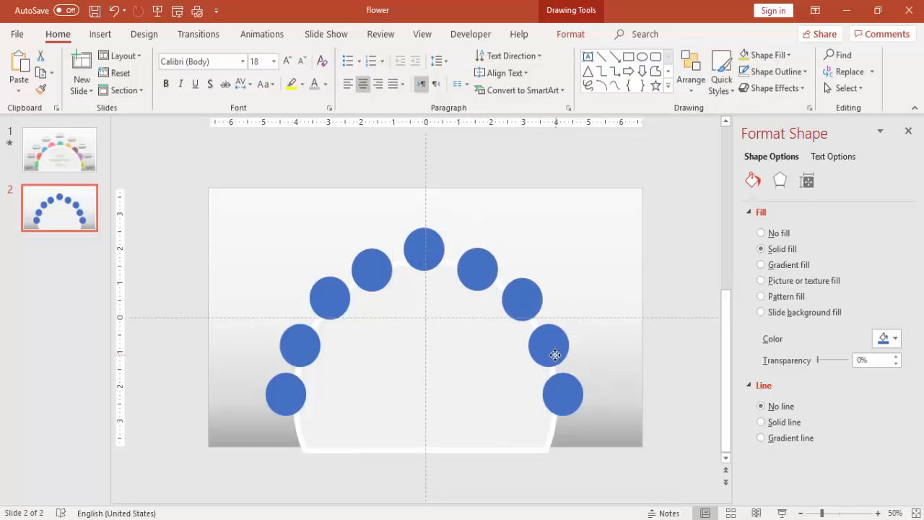
{"action": "left_click", "coordinate": [548, 345]}
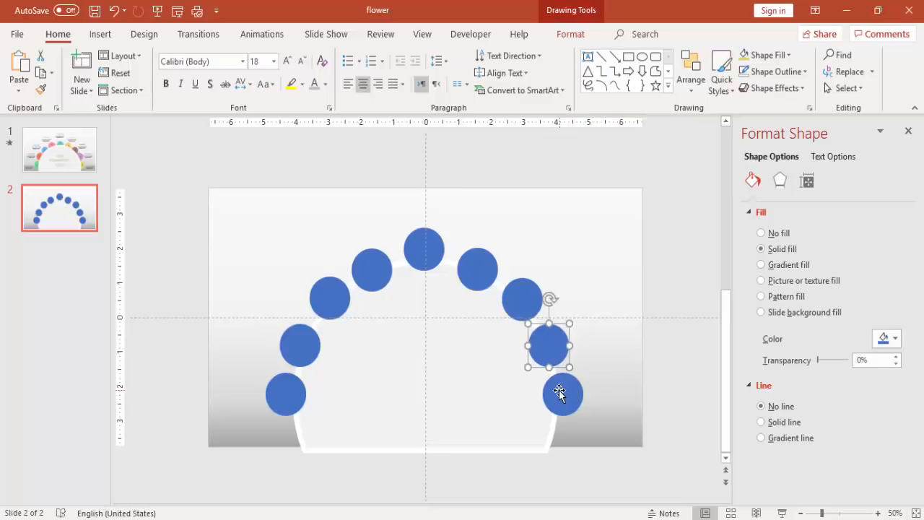
{"action": "left_click", "coordinate": [285, 393]}
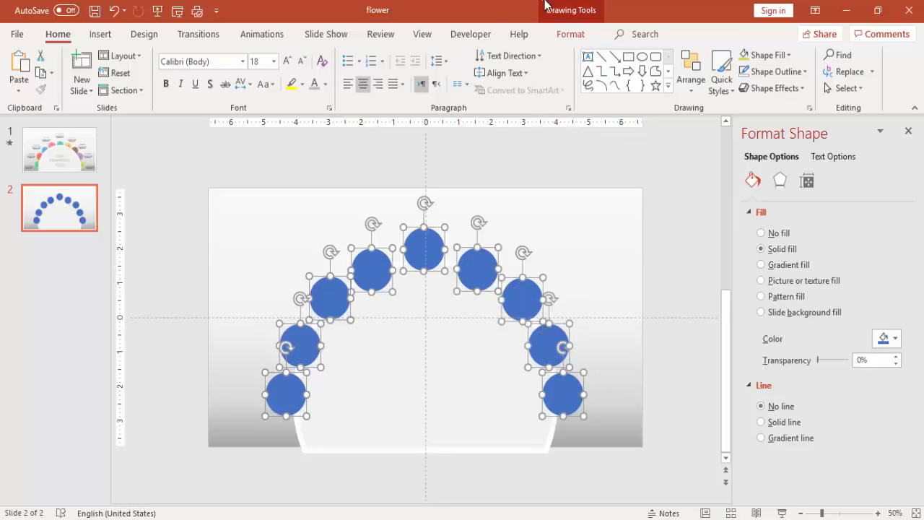
Select all nine circles and open the Send Backward layering options.
{"action": "left_click", "coordinate": [570, 33]}
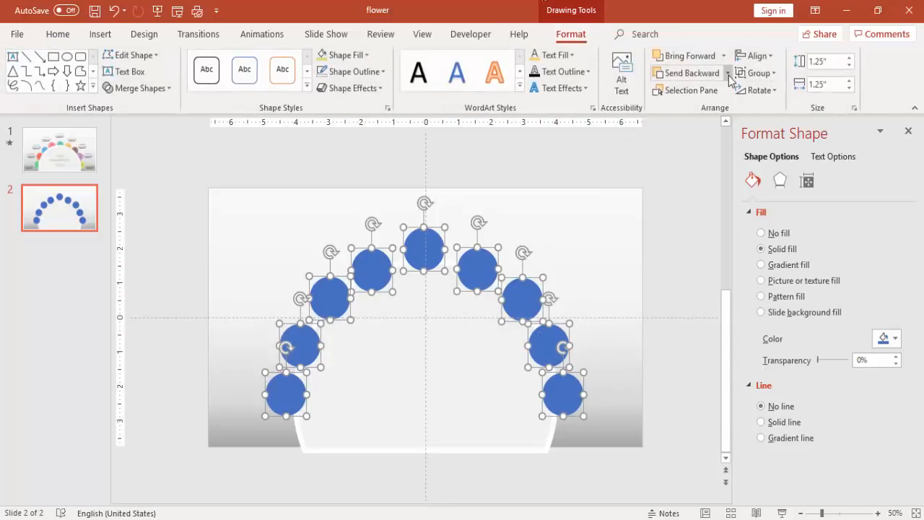
{"action": "left_click", "coordinate": [686, 72]}
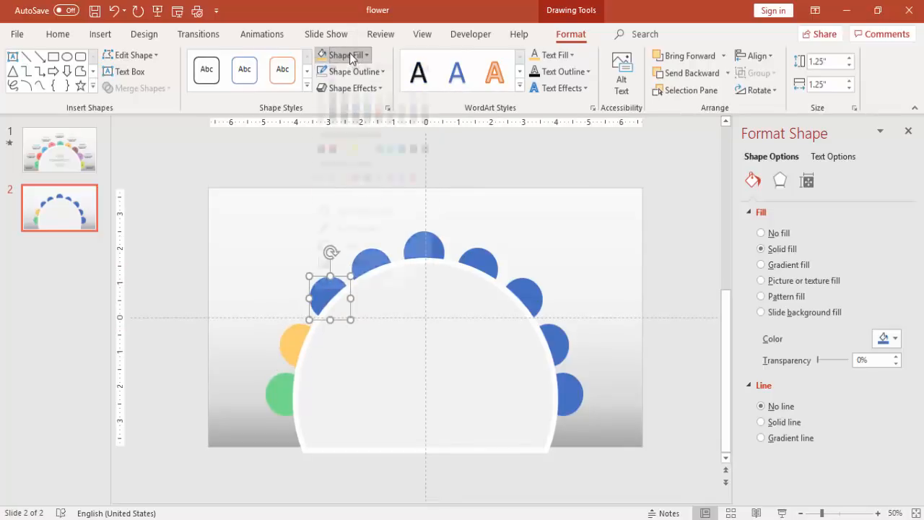
Recolour the circles pink, orange-red, yellow, teal, yellow-green and light blue.
{"action": "left_click", "coordinate": [340, 55]}
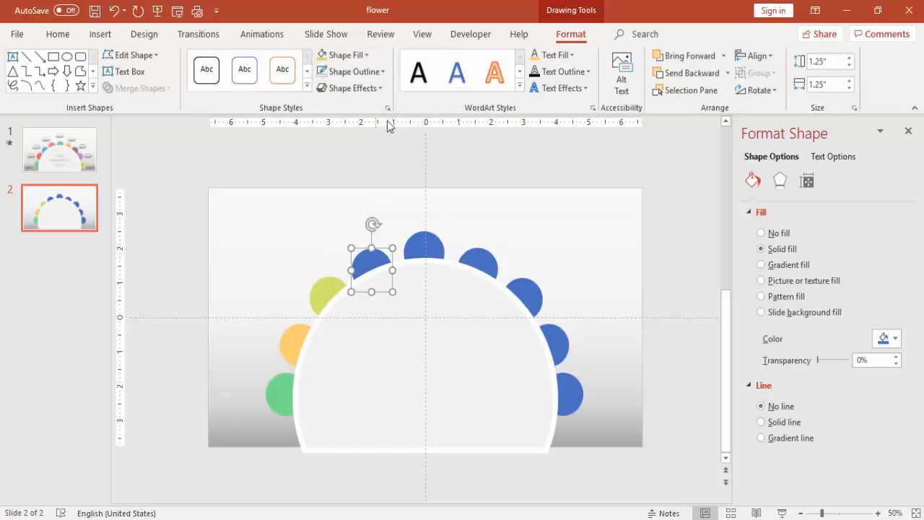
{"action": "left_click", "coordinate": [345, 54]}
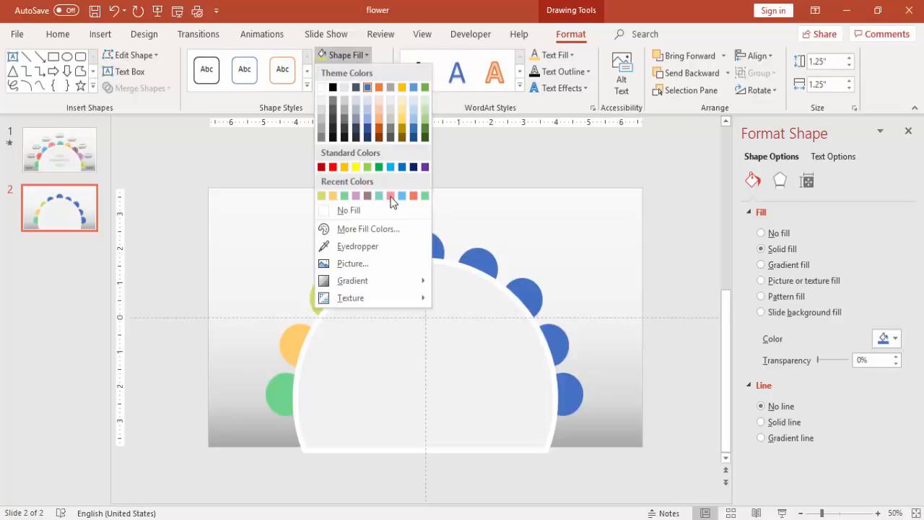
{"action": "left_click", "coordinate": [390, 196]}
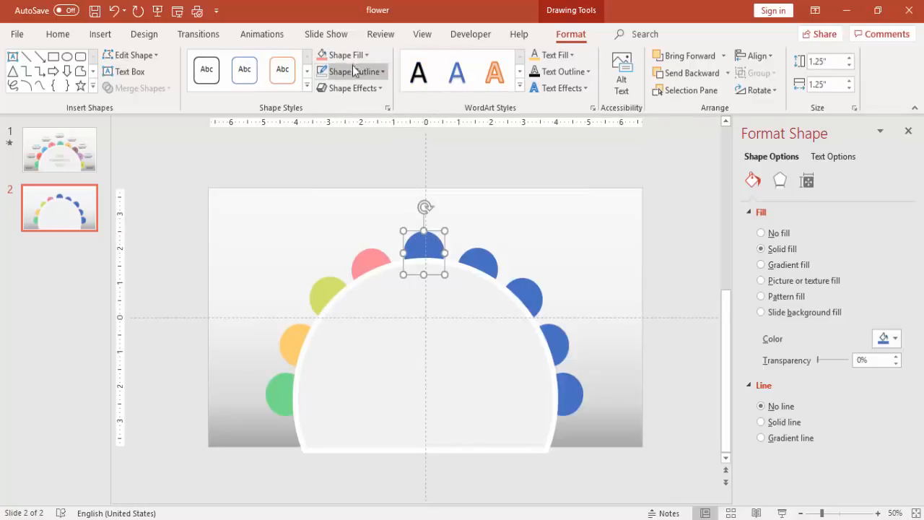
{"action": "left_click", "coordinate": [346, 54]}
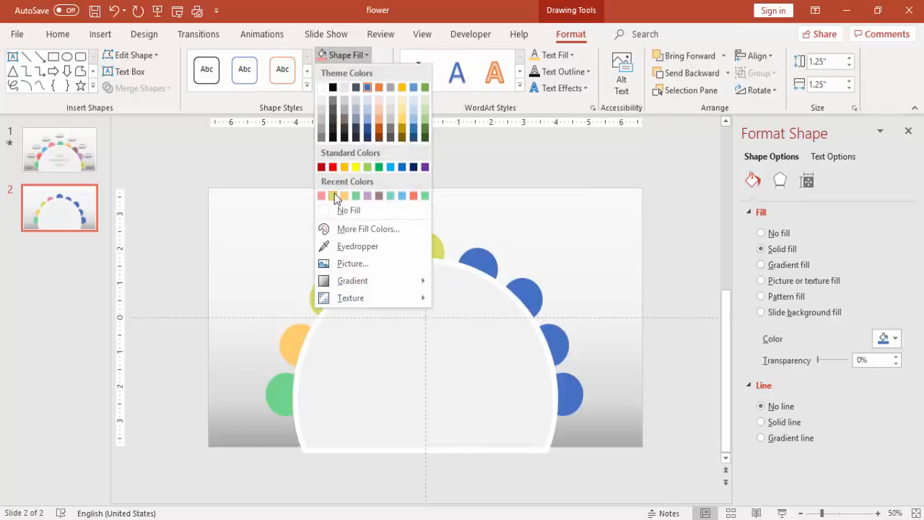
{"action": "left_click", "coordinate": [355, 195]}
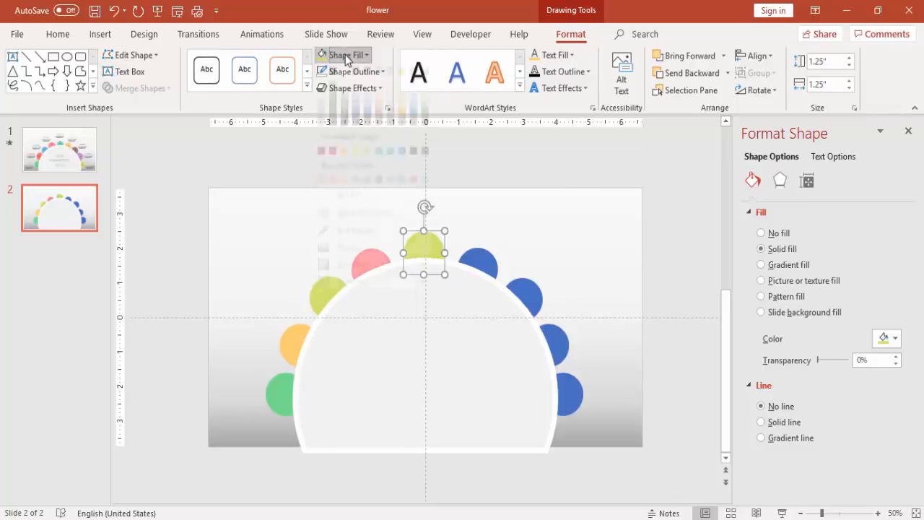
{"action": "left_click", "coordinate": [344, 55]}
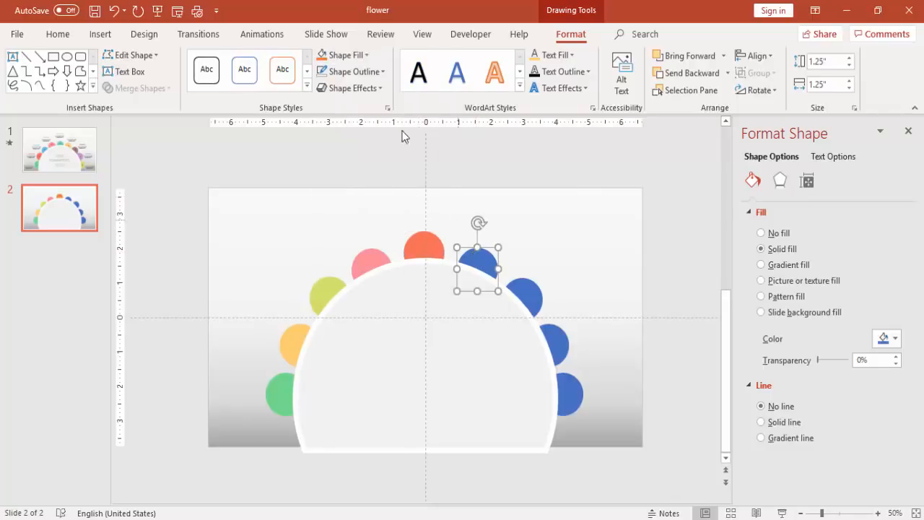
{"action": "left_click", "coordinate": [343, 55]}
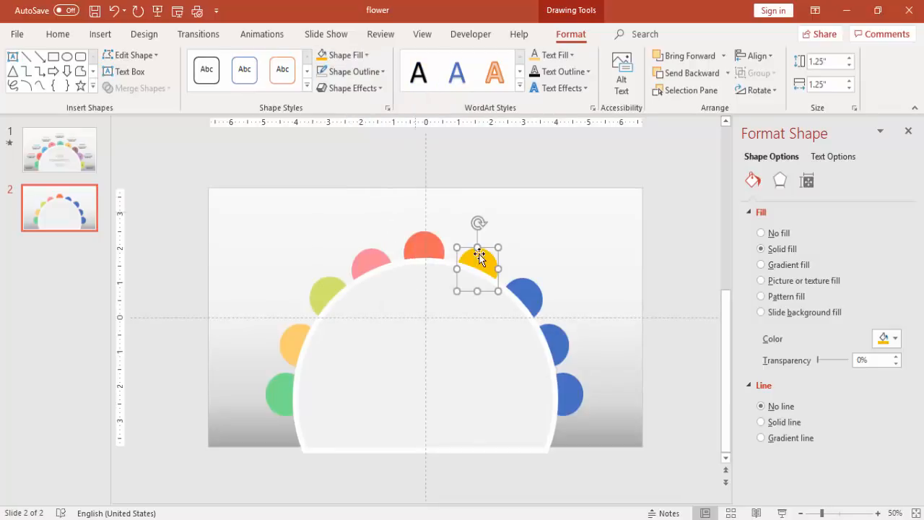
{"action": "left_click", "coordinate": [345, 55]}
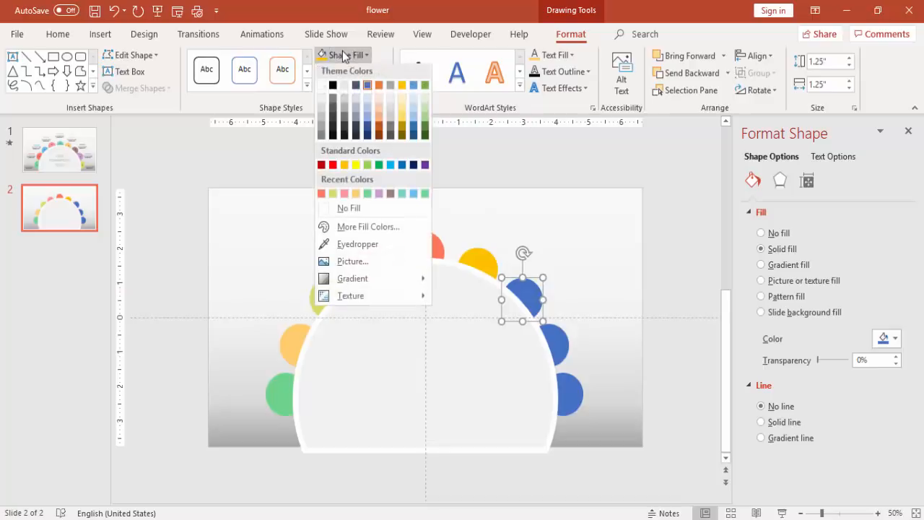
{"action": "left_click", "coordinate": [402, 195]}
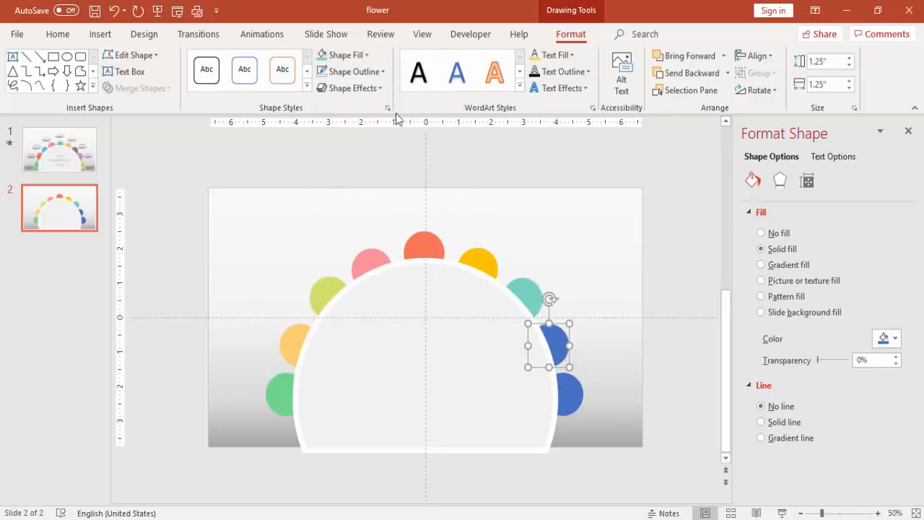
{"action": "left_click", "coordinate": [362, 54]}
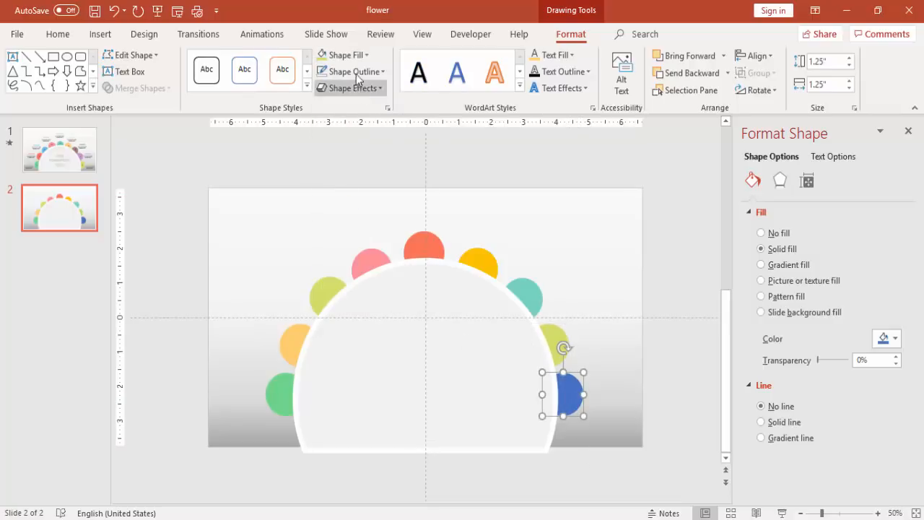
{"action": "left_click", "coordinate": [365, 54]}
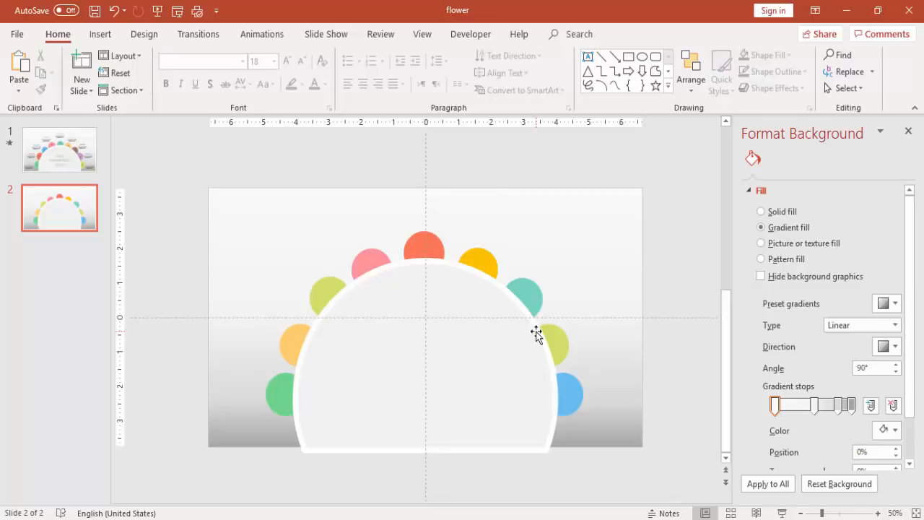
Place an Arial Nova size 24 number 1 on the green circle and copy it onward.
{"action": "left_click", "coordinate": [100, 34]}
{"action": "type", "text": "1"}
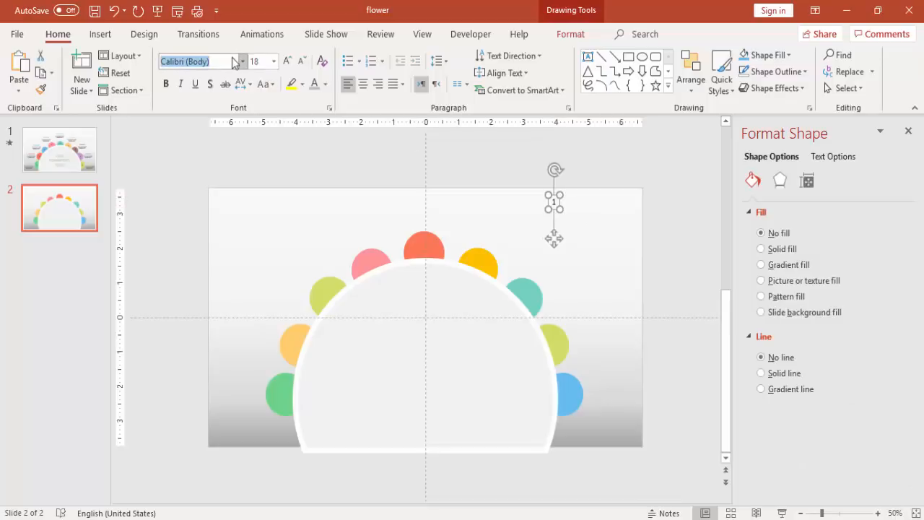
{"action": "type", "text": "Arial Nova"}
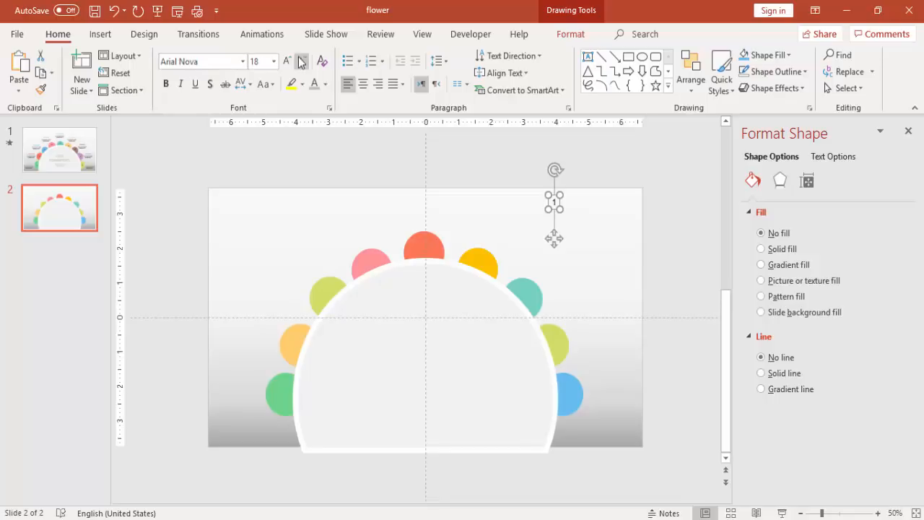
{"action": "left_click", "coordinate": [287, 61]}
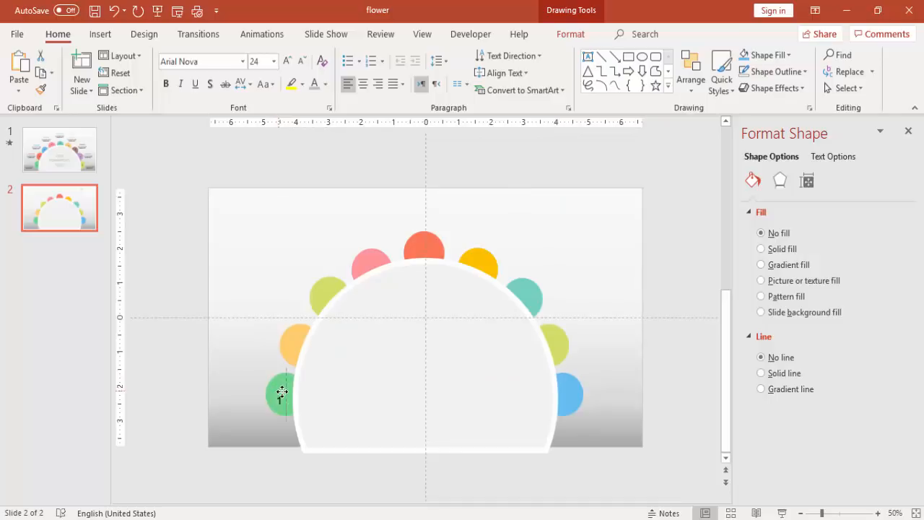
{"action": "left_click", "coordinate": [280, 394]}
{"action": "type", "text": "2"}
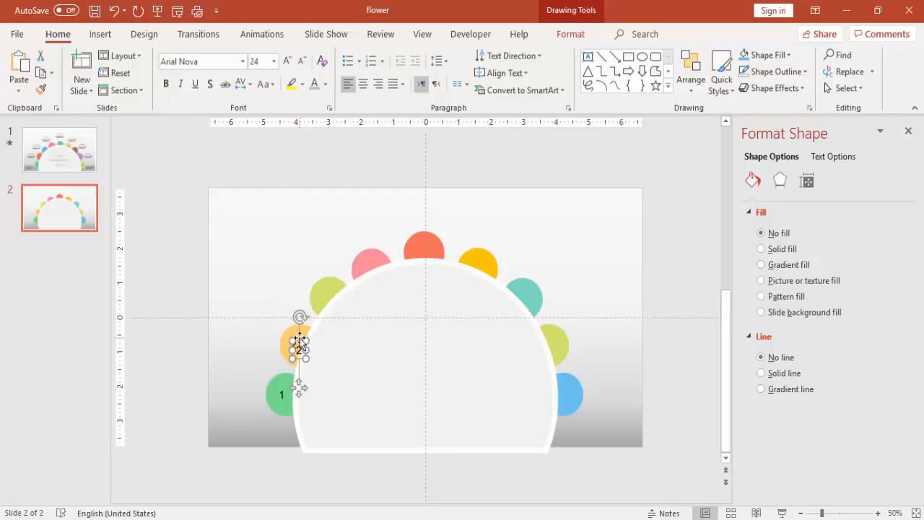
{"action": "left_click_drag", "start_coordinate": [298, 349], "coordinate": [328, 289]}
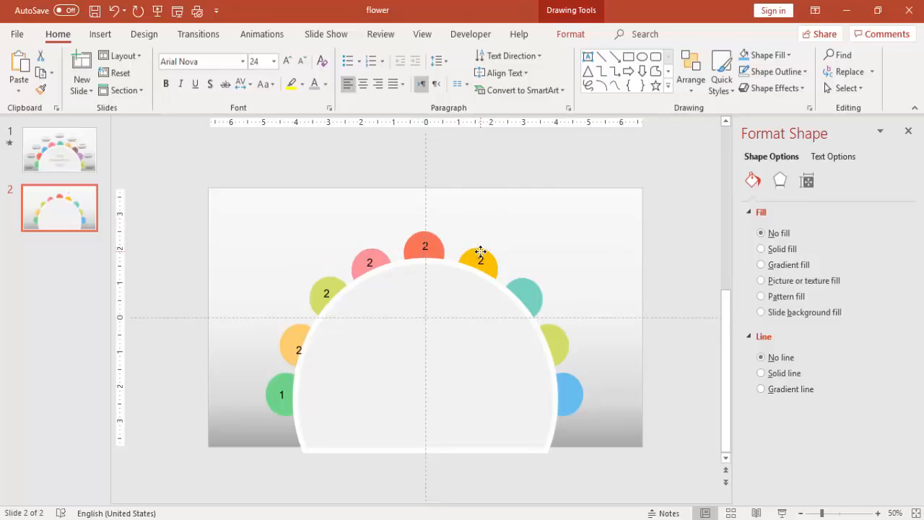
Move the remaining label copies onto the teal and light blue circles.
{"action": "left_click", "coordinate": [481, 261]}
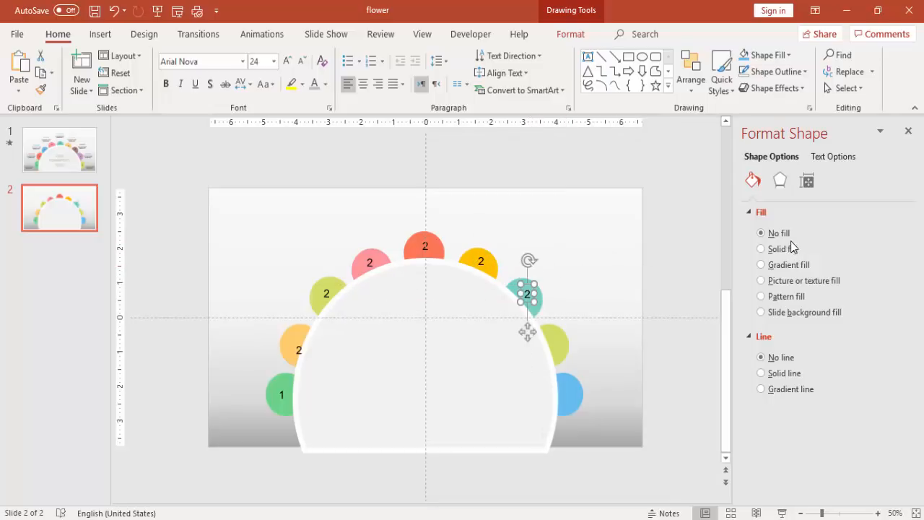
{"action": "left_click_drag", "start_coordinate": [527, 294], "coordinate": [572, 326]}
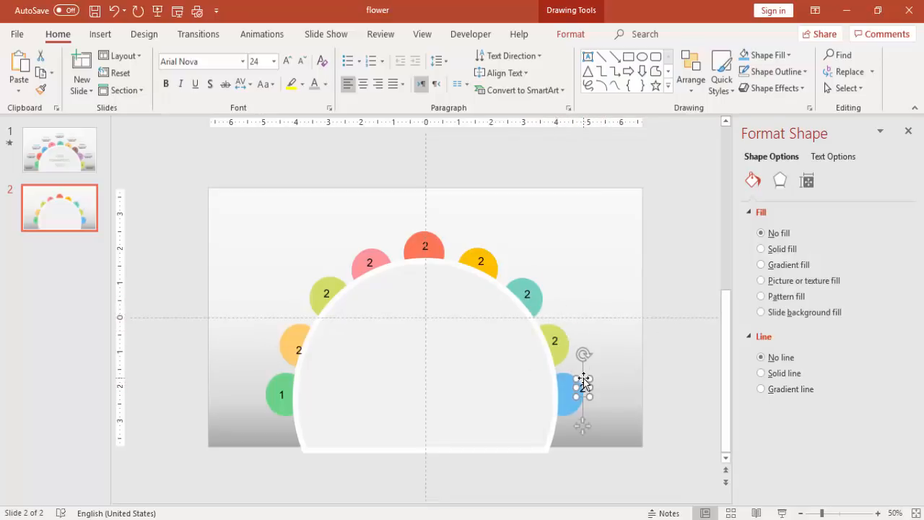
{"action": "left_click_drag", "start_coordinate": [583, 382], "coordinate": [569, 393]}
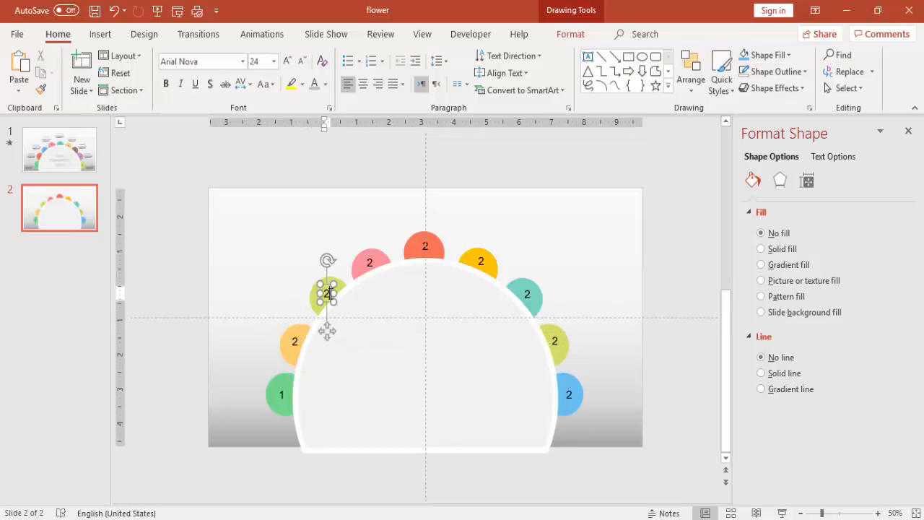
Edit the copied labels to read 3 through 9 in order.
{"action": "type", "text": "3"}
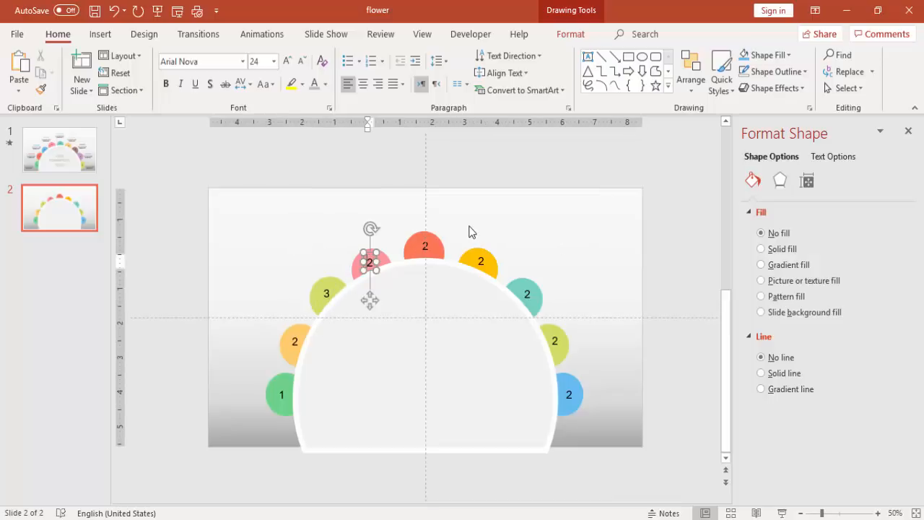
{"action": "type", "text": "4"}
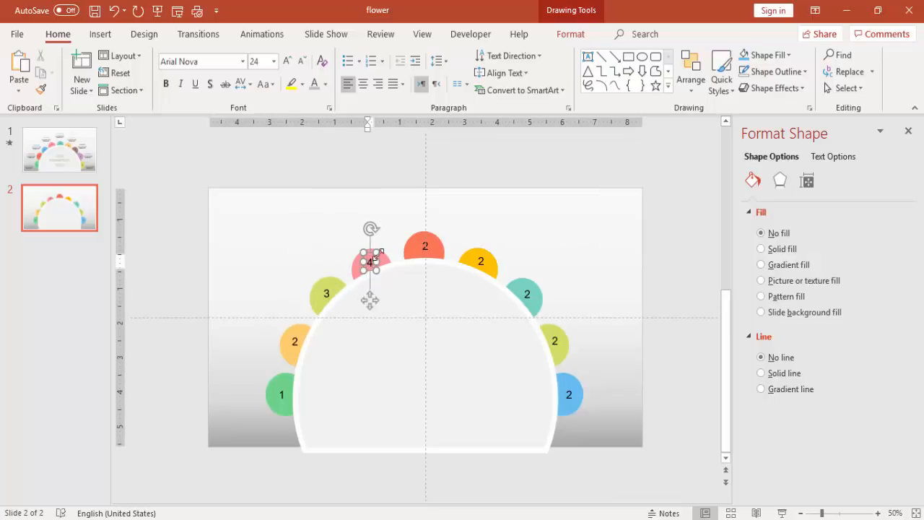
{"action": "left_click", "coordinate": [424, 246]}
{"action": "type", "text": "5"}
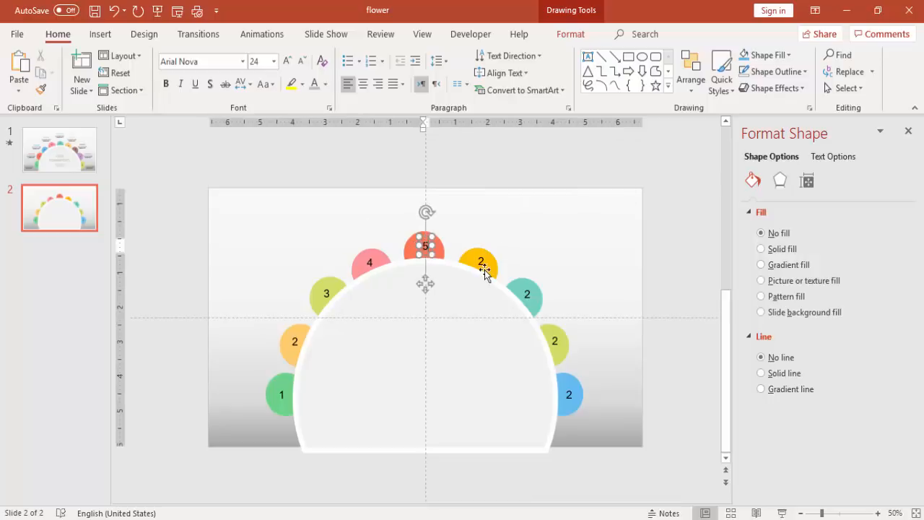
{"action": "left_click", "coordinate": [480, 261]}
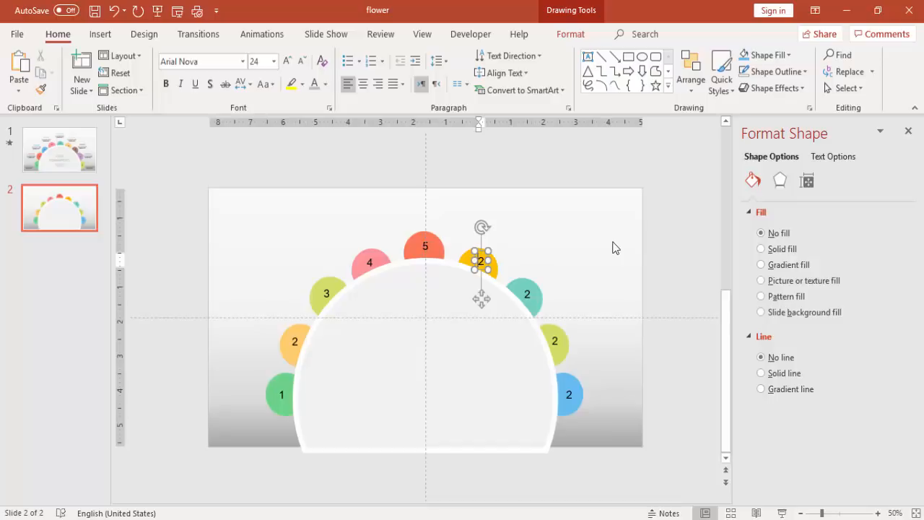
{"action": "type", "text": "6"}
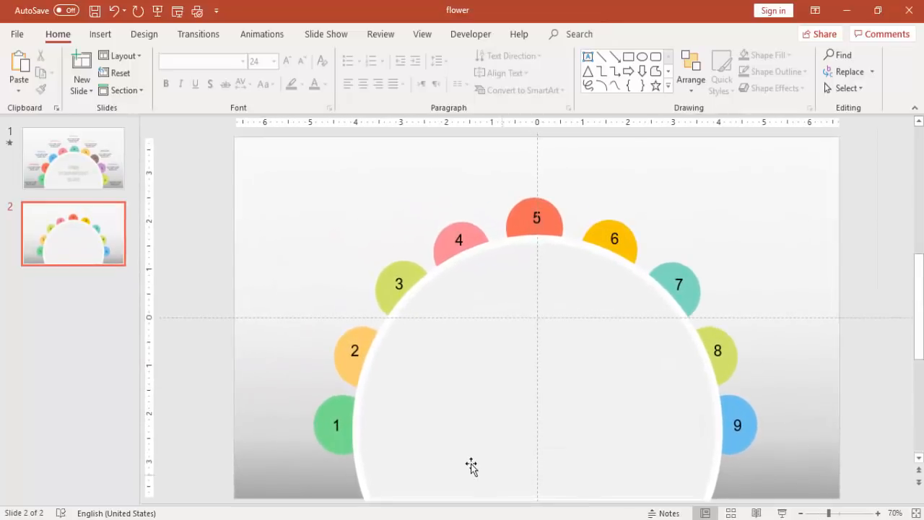
Nudge circles 1, 6 and 9, send them behind the arch, and view slide 1.
{"action": "left_click", "coordinate": [335, 424]}
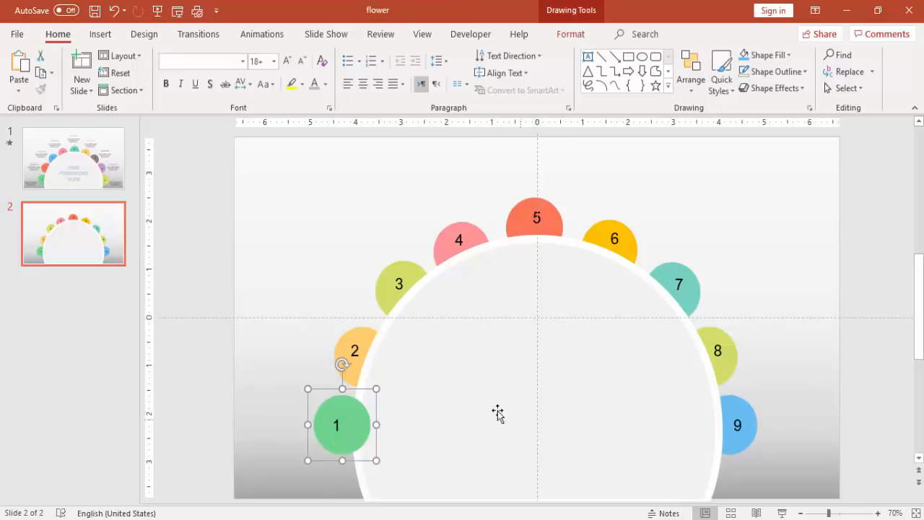
{"action": "left_click", "coordinate": [355, 351]}
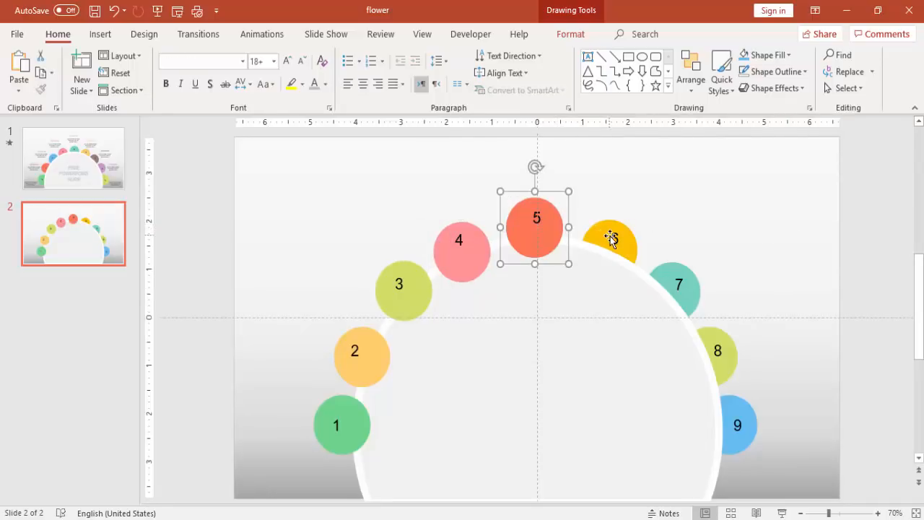
{"action": "left_click", "coordinate": [610, 238]}
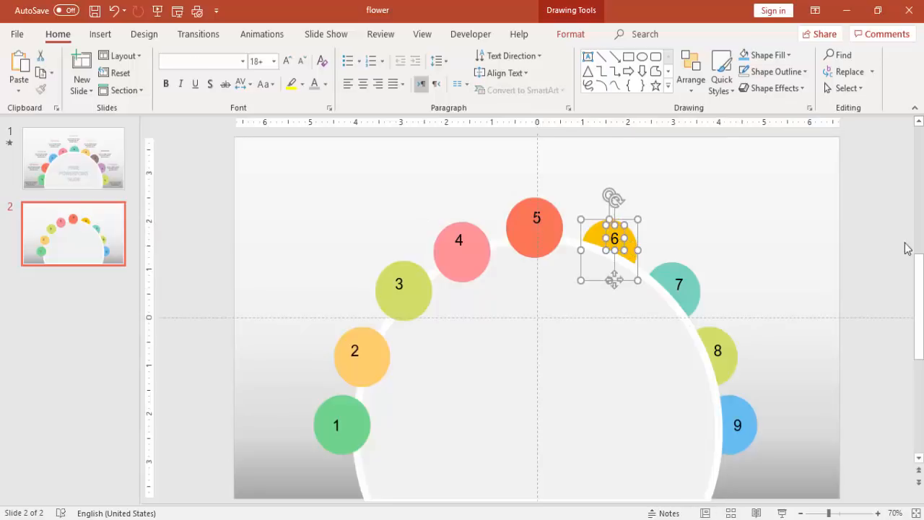
{"action": "left_click", "coordinate": [677, 284]}
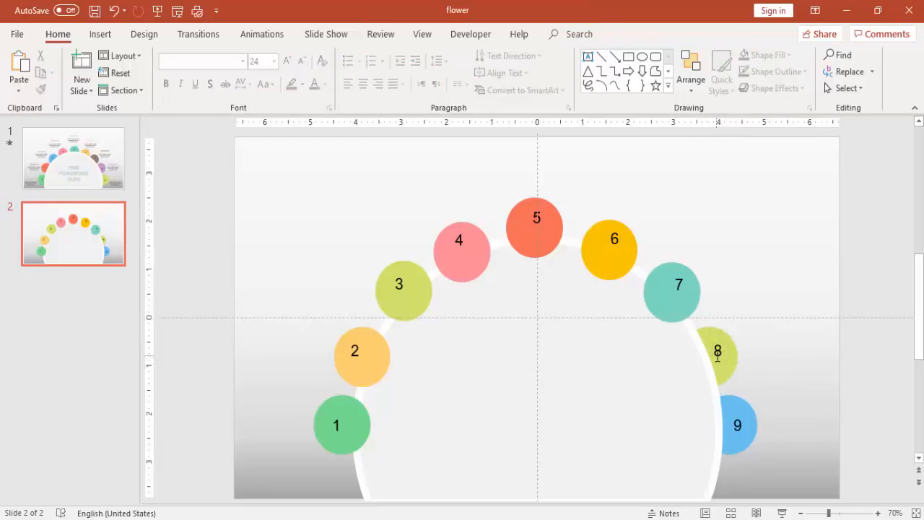
{"action": "left_click", "coordinate": [716, 351]}
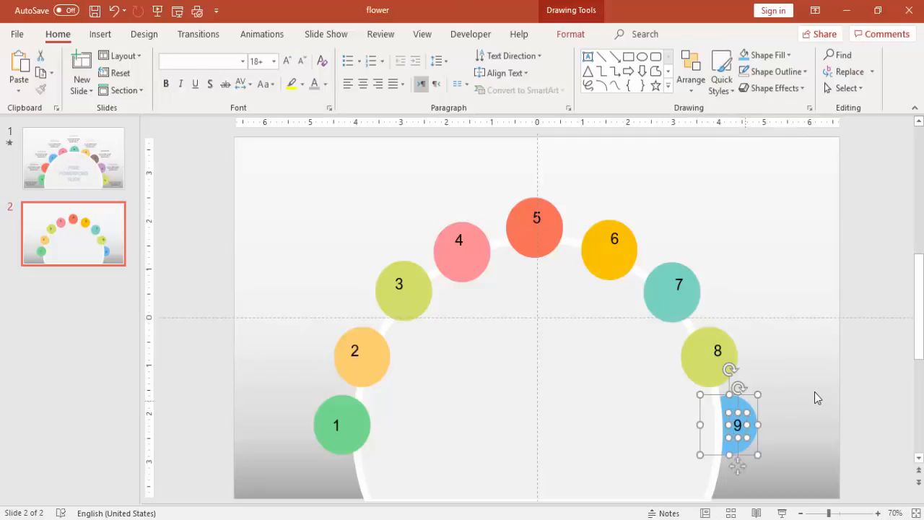
{"action": "left_click_drag", "start_coordinate": [736, 424], "coordinate": [727, 425]}
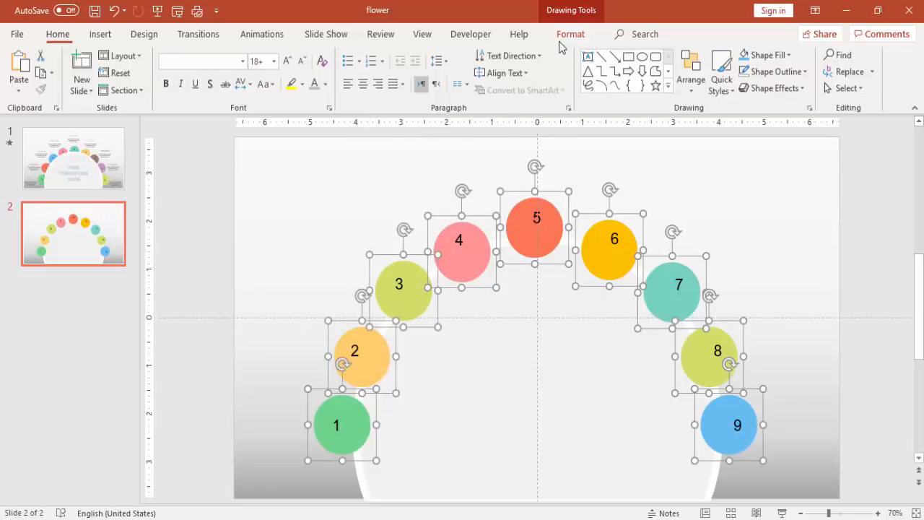
{"action": "left_click", "coordinate": [570, 33]}
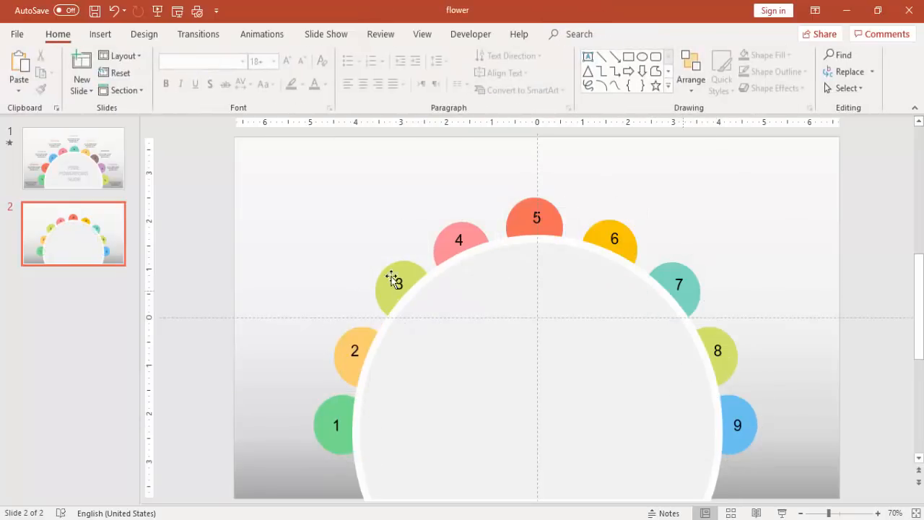
{"action": "left_click", "coordinate": [73, 159]}
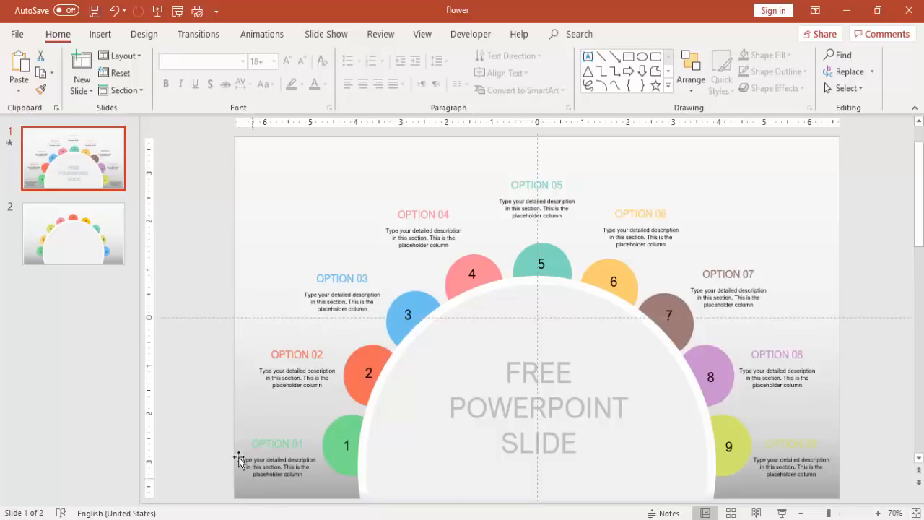
On slide 2, add an 'OPTION 01' title and 'Type your text here' description beside circle 1.
{"action": "left_click", "coordinate": [73, 232]}
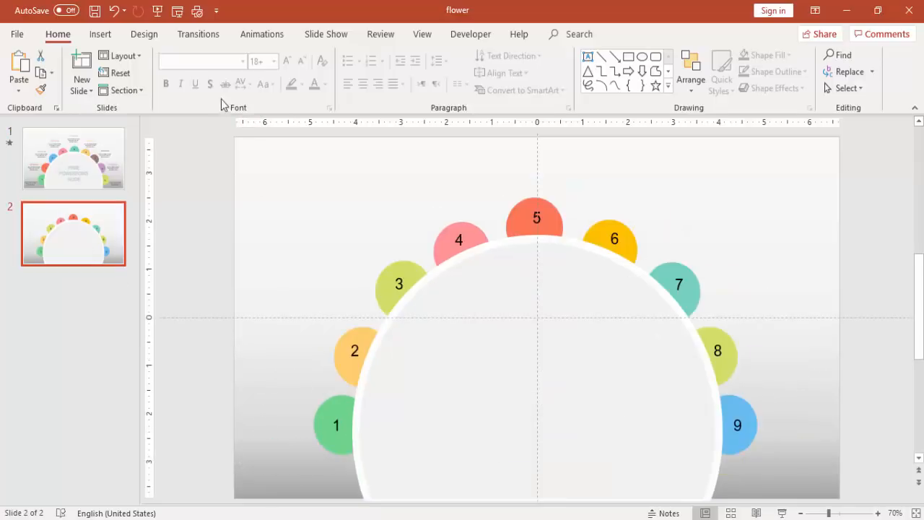
{"action": "left_click", "coordinate": [100, 34]}
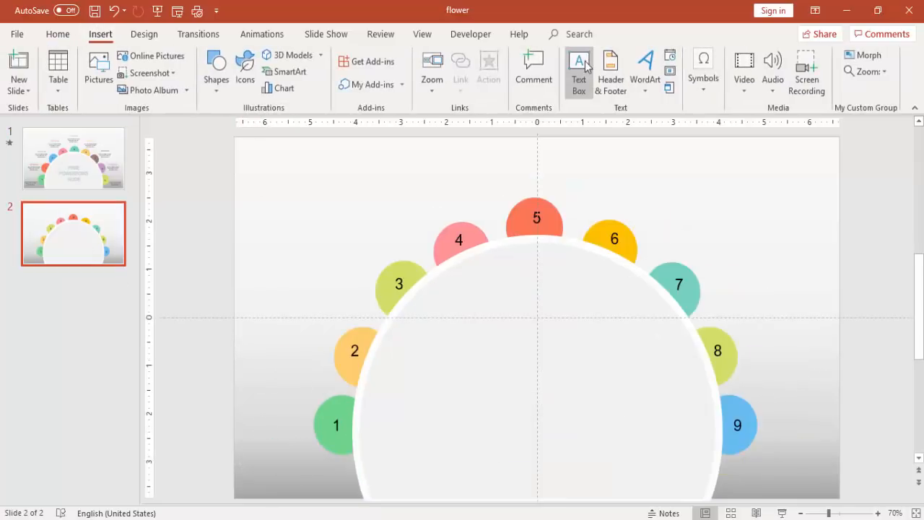
{"action": "left_click", "coordinate": [578, 69]}
{"action": "type", "text": "OP"}
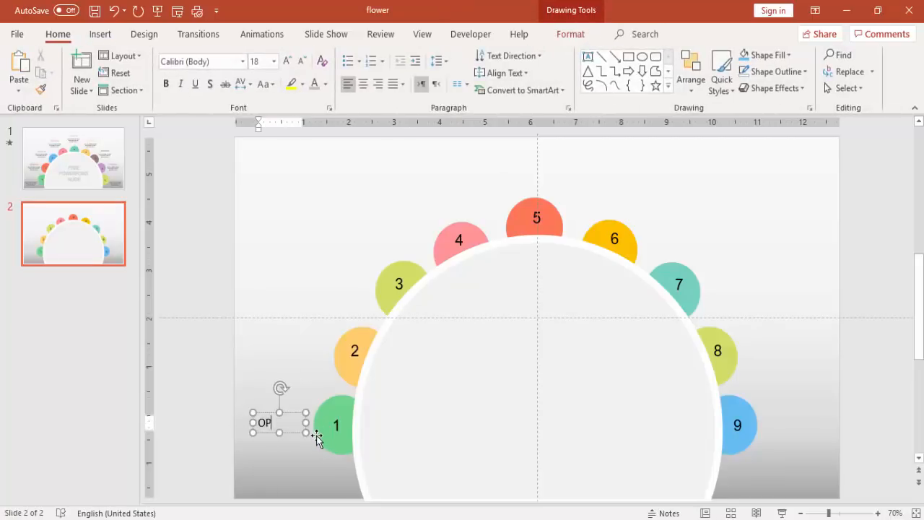
{"action": "type", "text": "TION"}
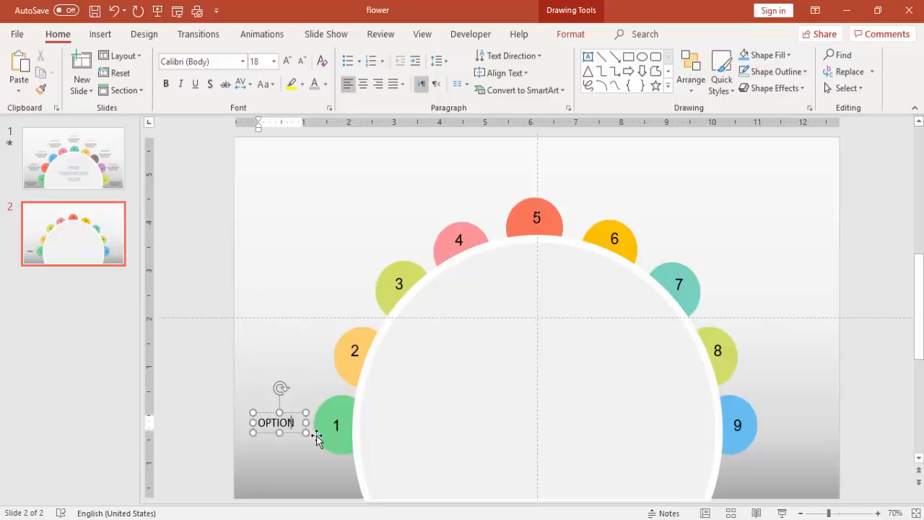
{"action": "type", "text": ")"}
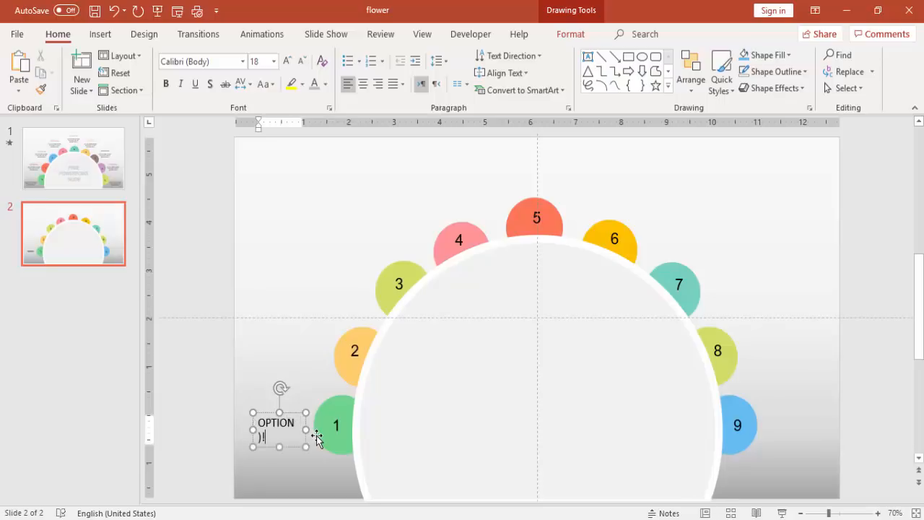
{"action": "type", "text": "01"}
{"action": "type", "text": "Type your"}
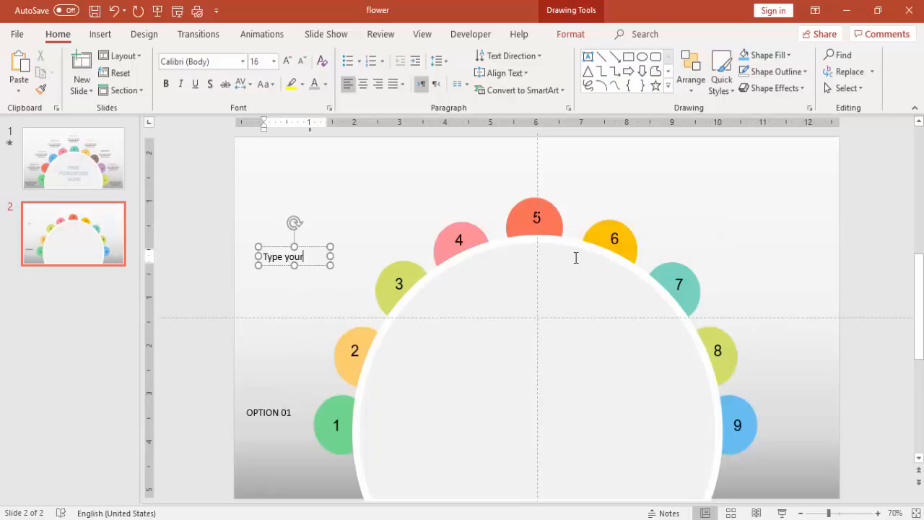
{"action": "type", "text": "text her"}
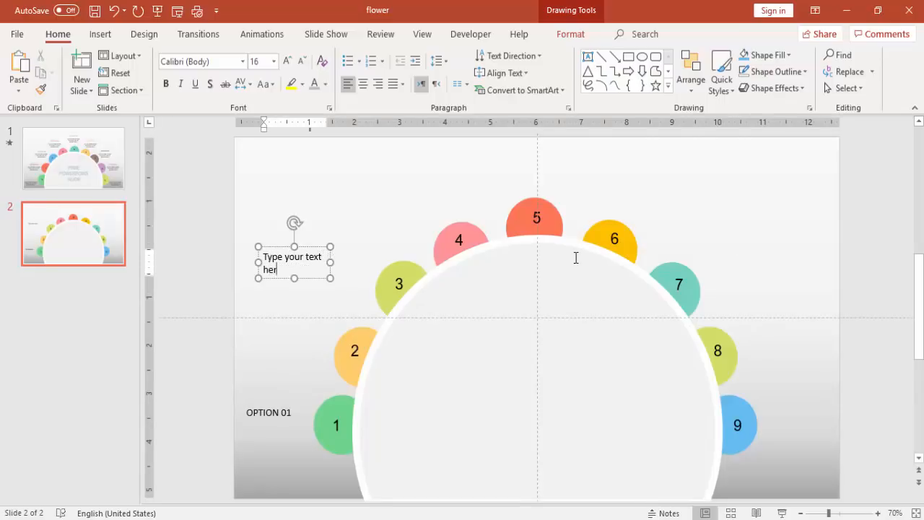
{"action": "left_click", "coordinate": [362, 85]}
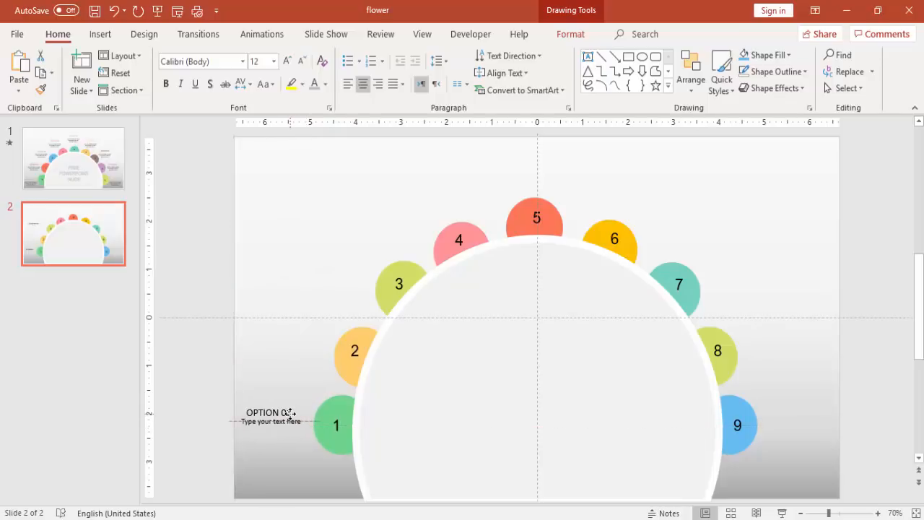
{"action": "left_click", "coordinate": [270, 417]}
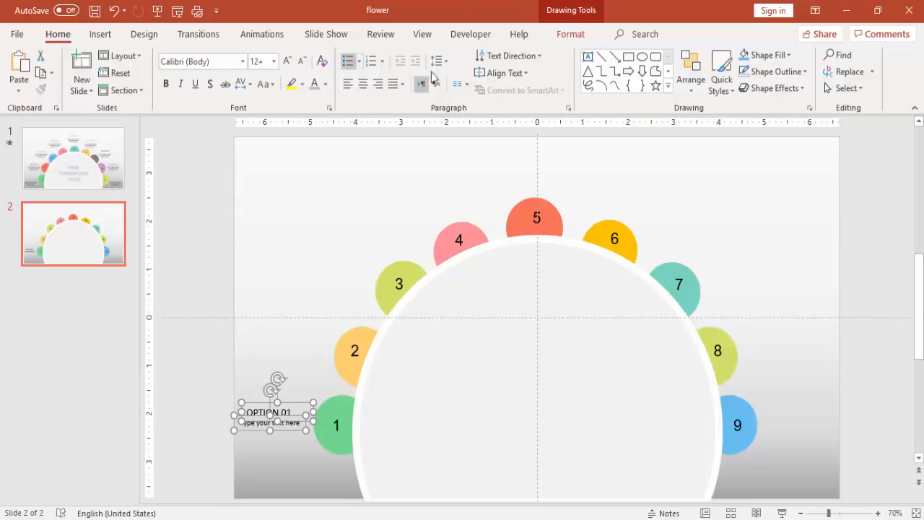
Center-align the title and description, then reposition a label copy beside its circle.
{"action": "left_click", "coordinate": [755, 56]}
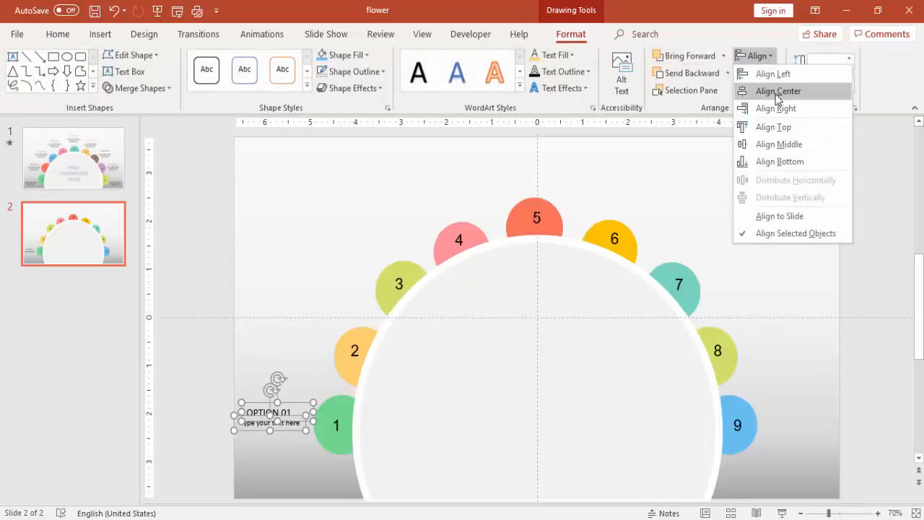
{"action": "left_click", "coordinate": [777, 91]}
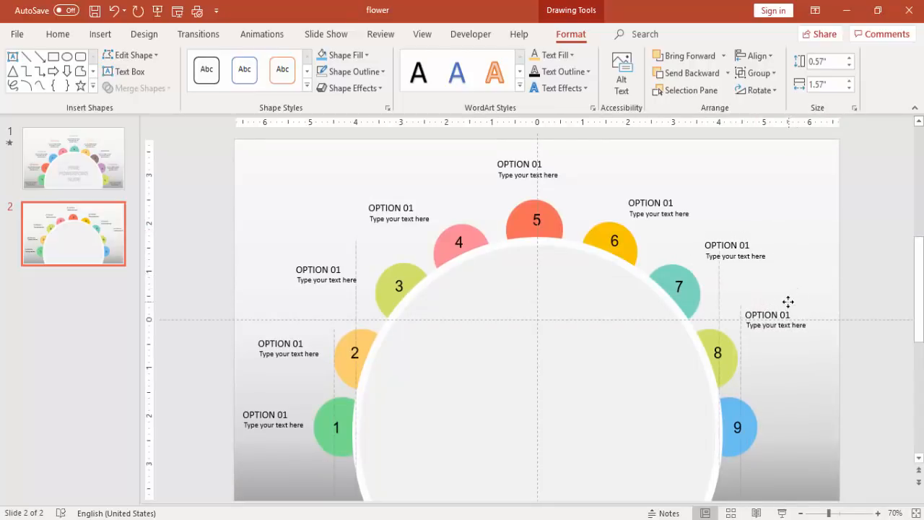
{"action": "left_click", "coordinate": [775, 318]}
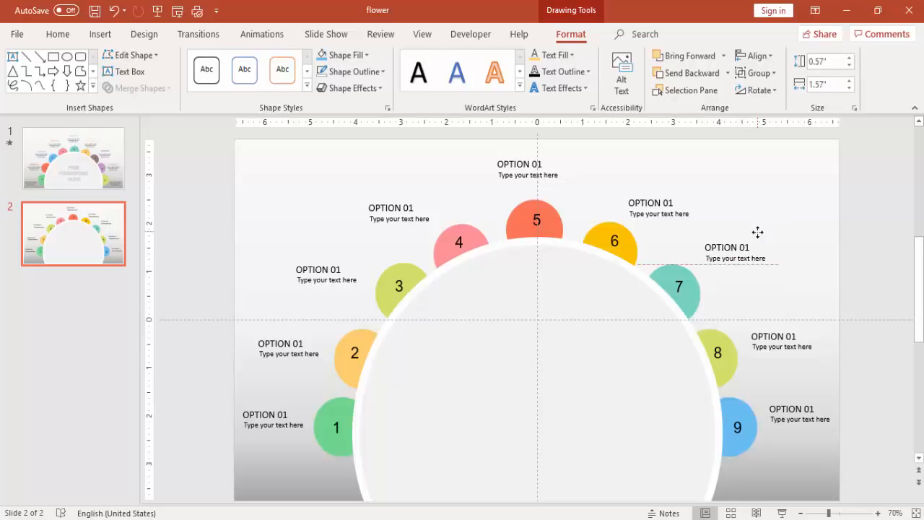
Relabel the copies OPTION 02 and OPTION 03, colouring each title to match its circle.
{"action": "left_click", "coordinate": [58, 34]}
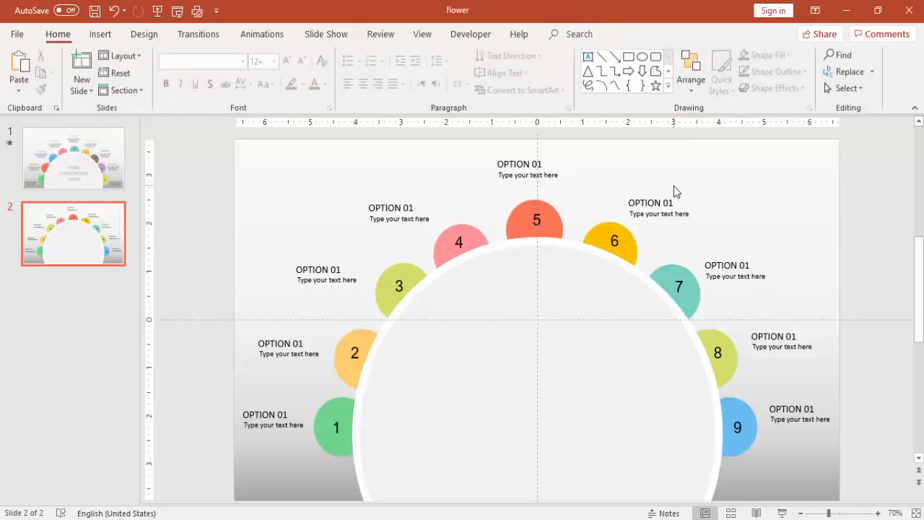
{"action": "left_click", "coordinate": [656, 207]}
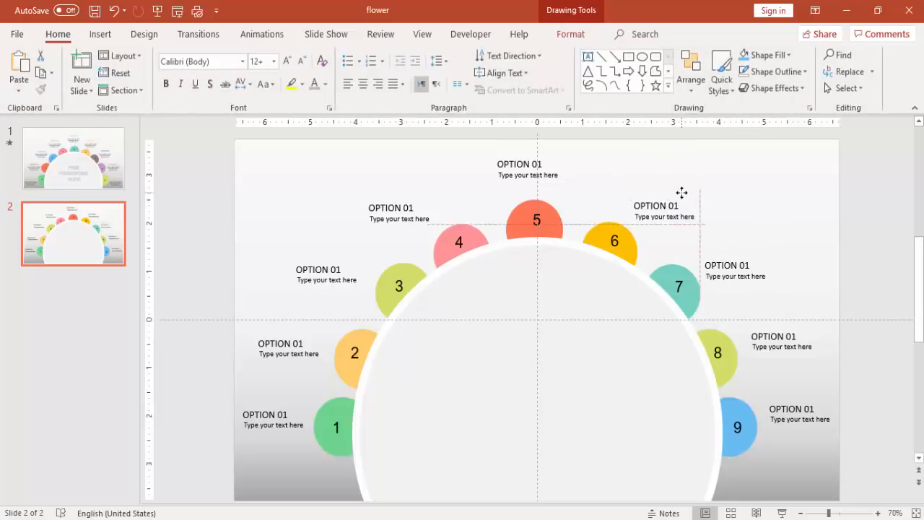
{"action": "left_click", "coordinate": [664, 210]}
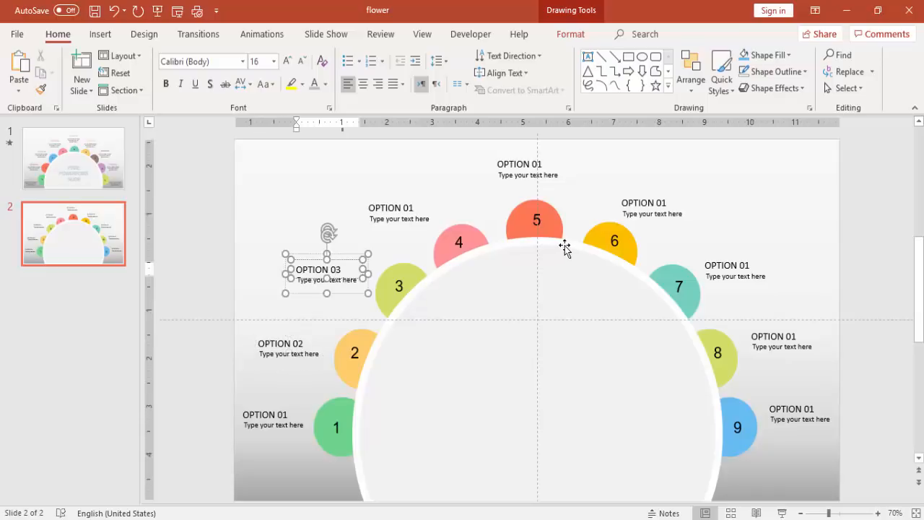
{"action": "mouse_move", "coordinate": [855, 241]}
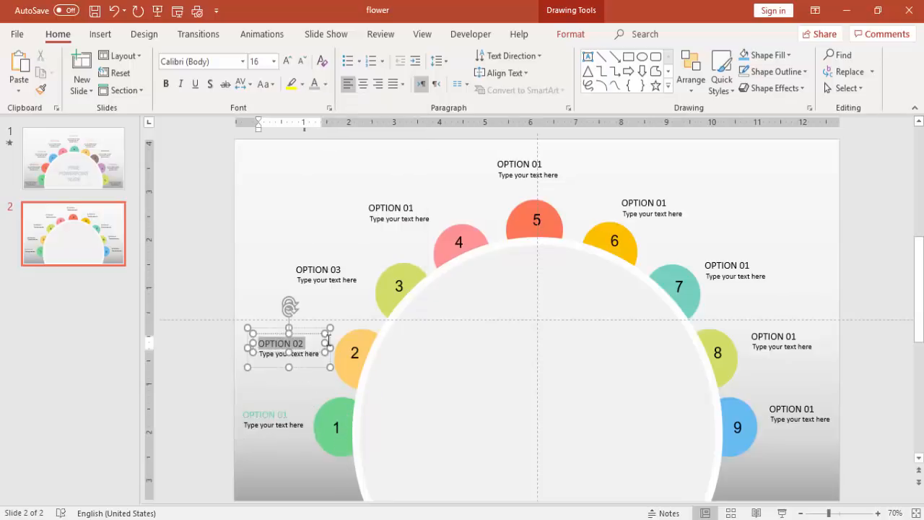
{"action": "left_click", "coordinate": [324, 84]}
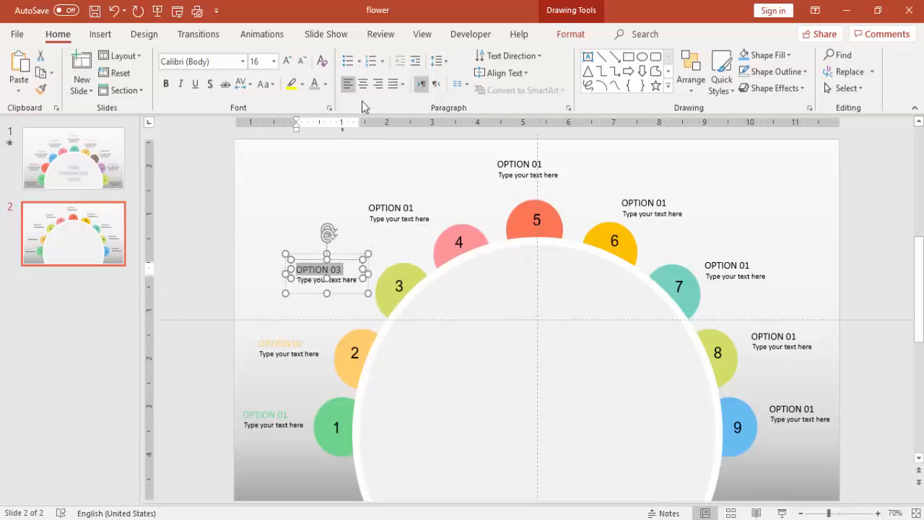
{"action": "left_click", "coordinate": [324, 83]}
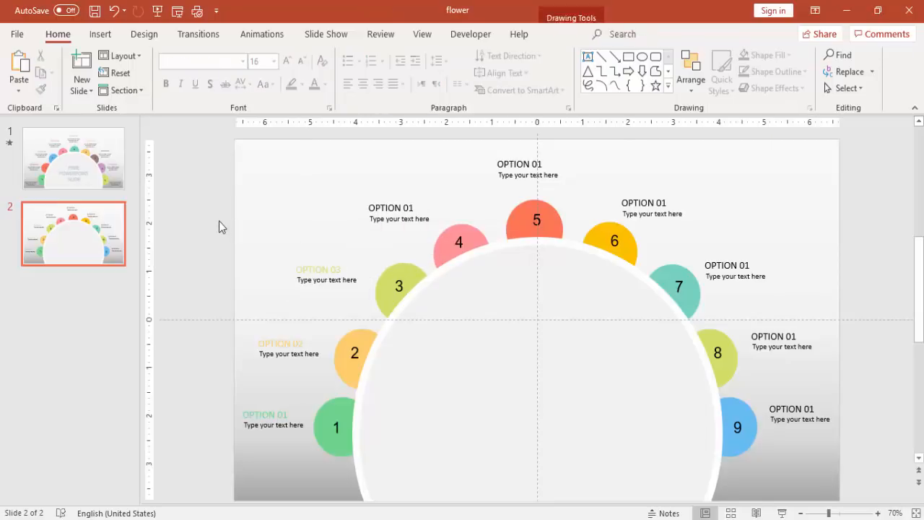
{"action": "mouse_move", "coordinate": [641, 277]}
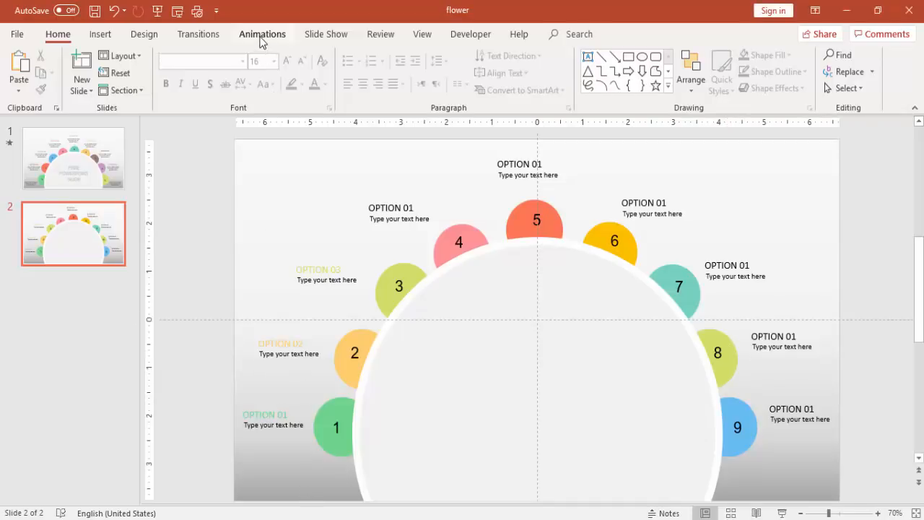
Show the Animation Pane and give circle 1 a Fly In entrance.
{"action": "left_click", "coordinate": [262, 34]}
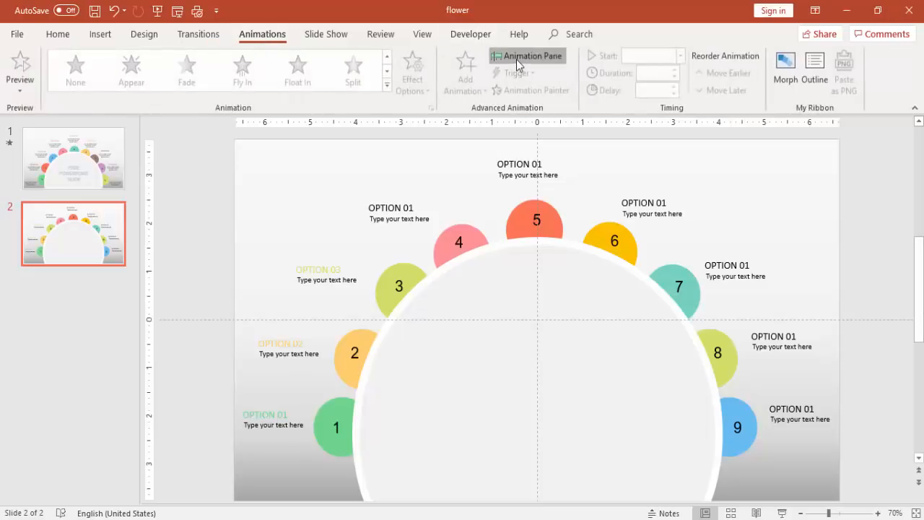
{"action": "left_click", "coordinate": [533, 56]}
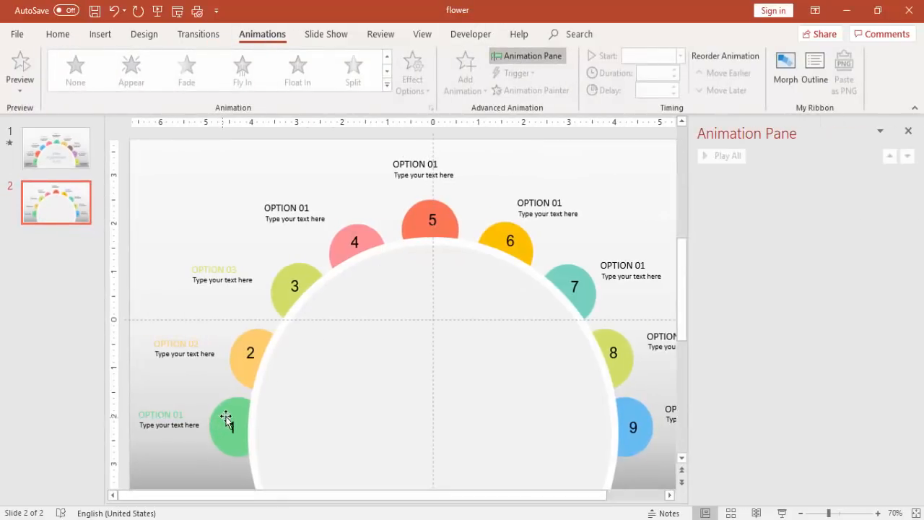
{"action": "left_click", "coordinate": [232, 426]}
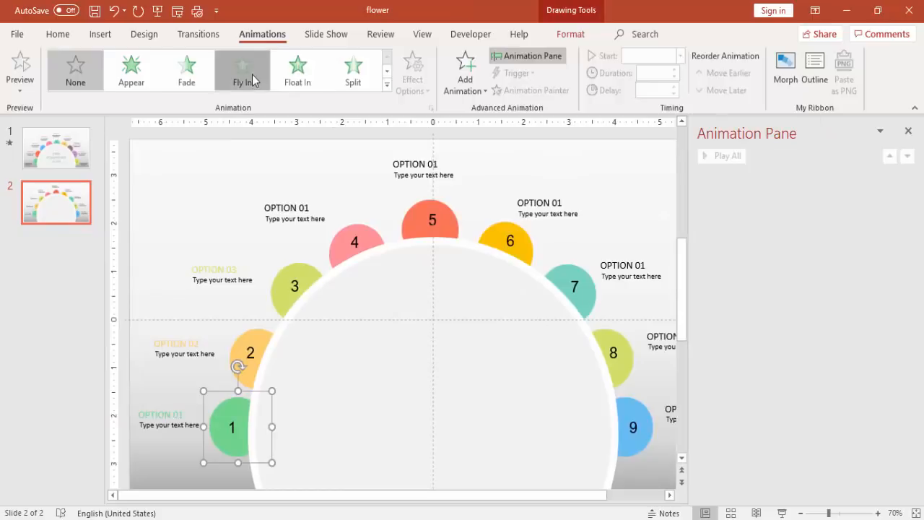
{"action": "left_click", "coordinate": [242, 70]}
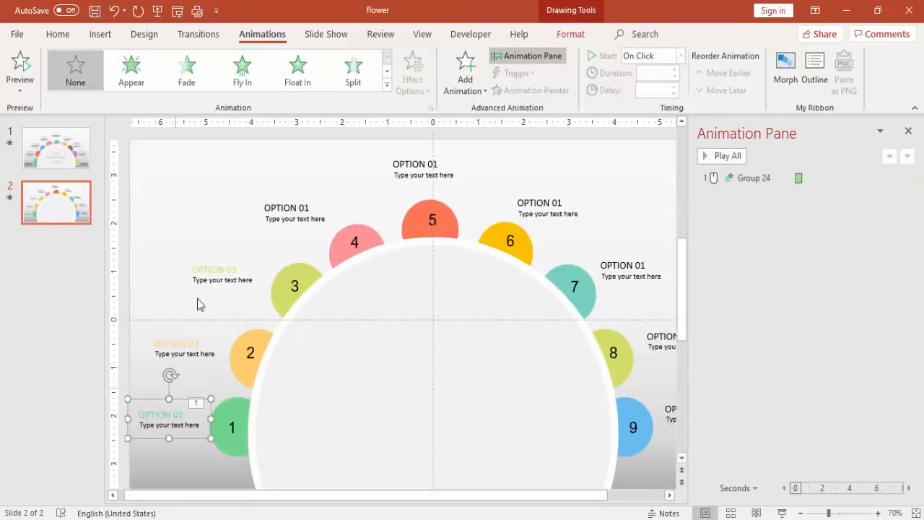
Give the OPTION 01 label Fly In from the left, starting With Previous.
{"action": "left_click", "coordinate": [242, 70]}
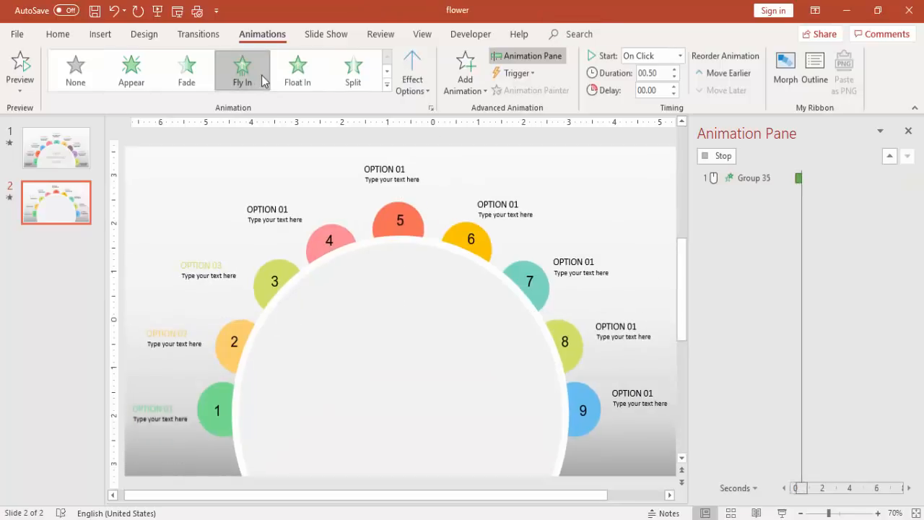
{"action": "left_click", "coordinate": [412, 69]}
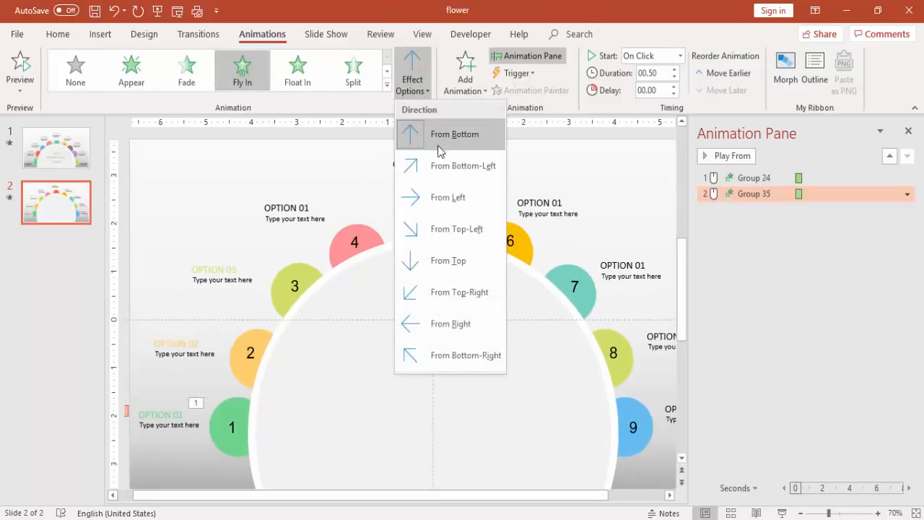
{"action": "left_click", "coordinate": [454, 134]}
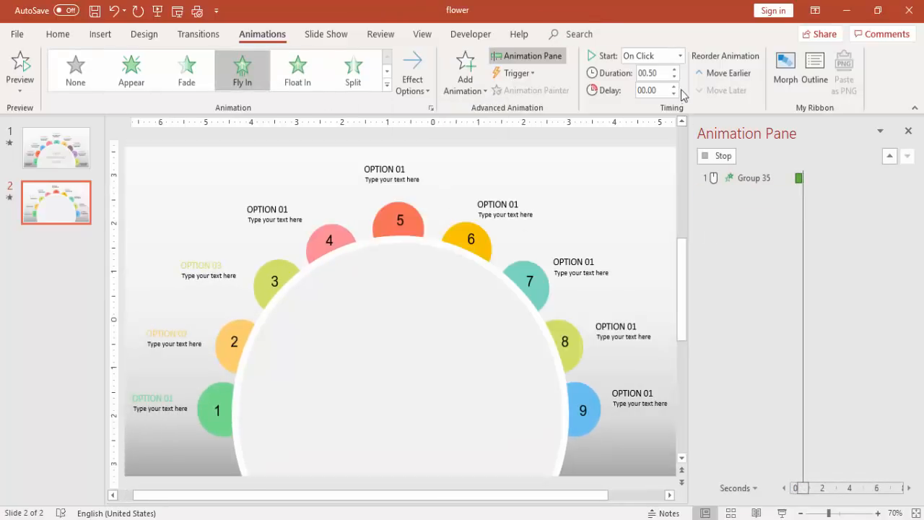
{"action": "left_click", "coordinate": [679, 56]}
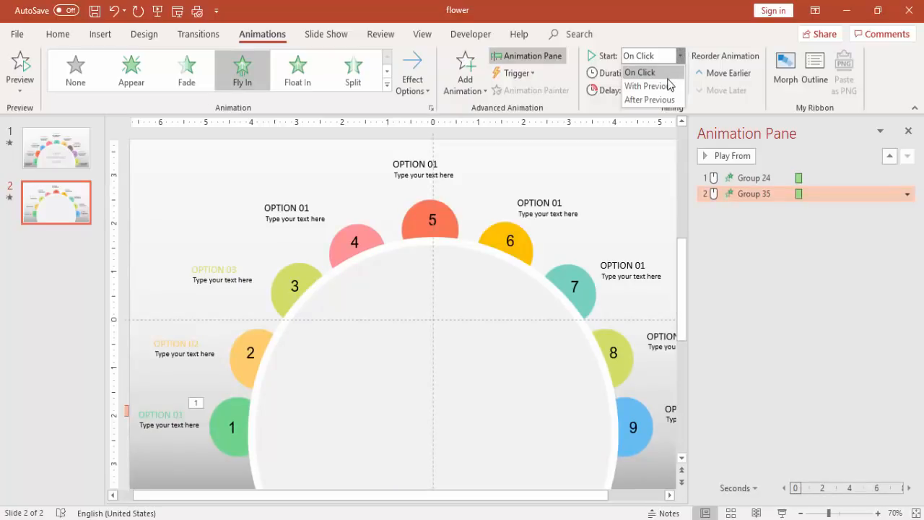
{"action": "left_click", "coordinate": [646, 86]}
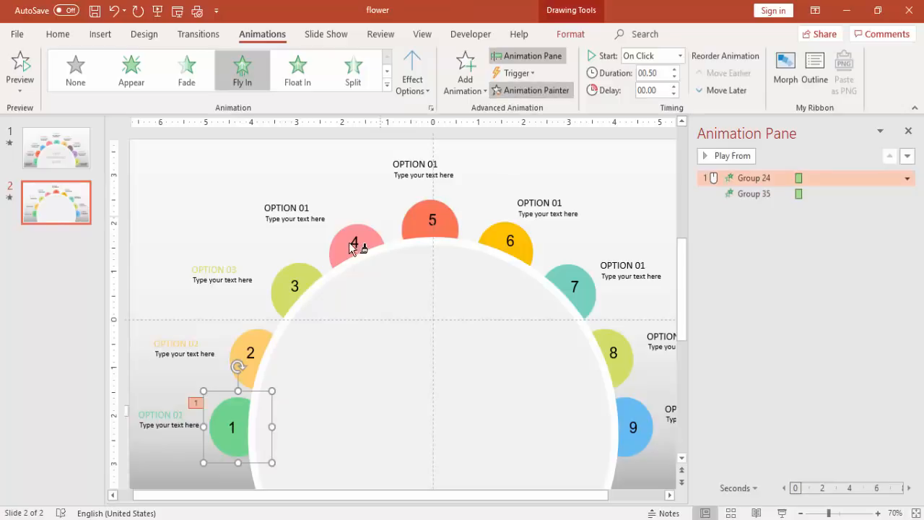
Paint circle 1's fly-in animation onto the other circles and the label near circle 4.
{"action": "left_click", "coordinate": [731, 155]}
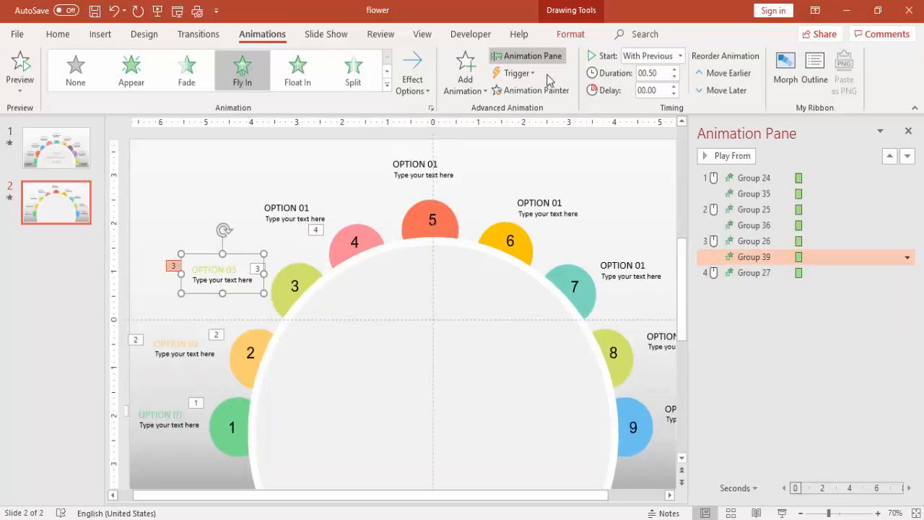
{"action": "left_click", "coordinate": [729, 155]}
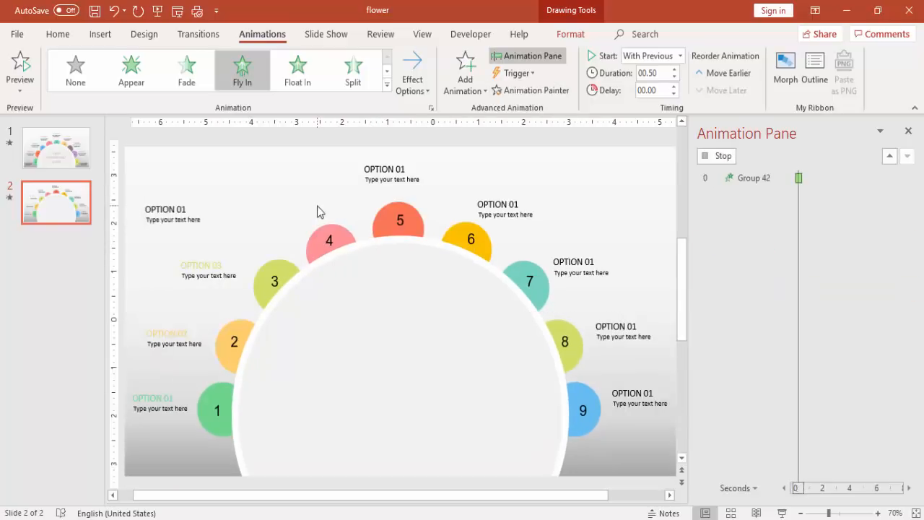